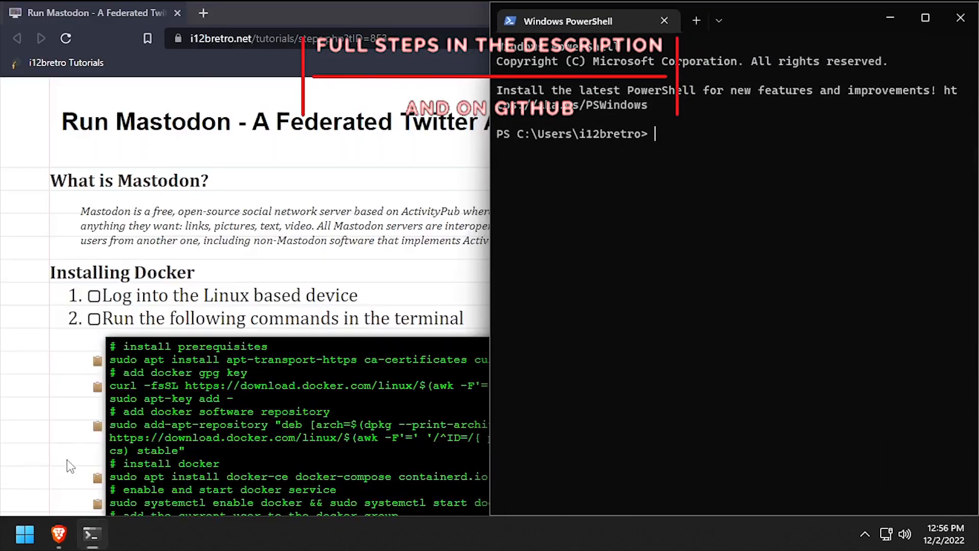
SSH to i12bretro@ub and run Docker's GPG key, repository and setup commands
text(ssh i12bretro@ub)
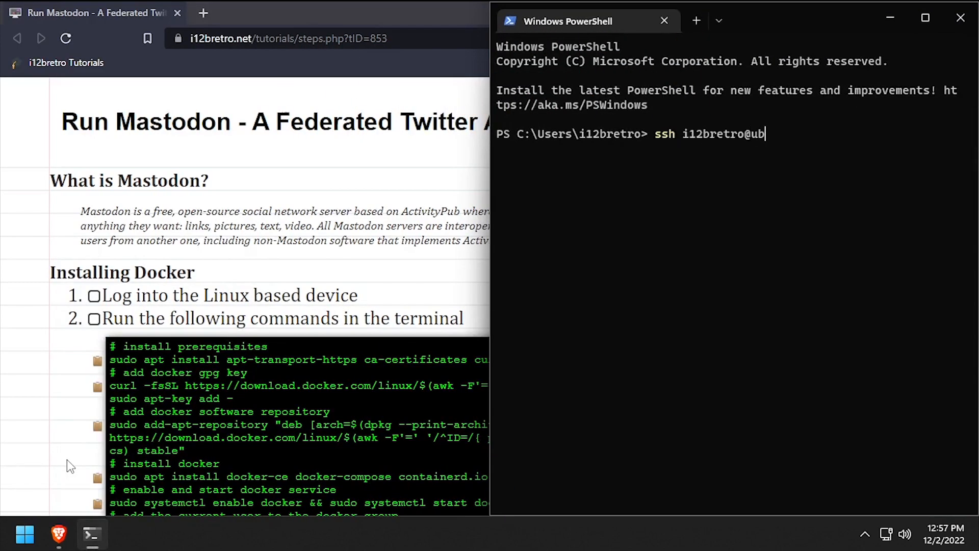
key(Return)
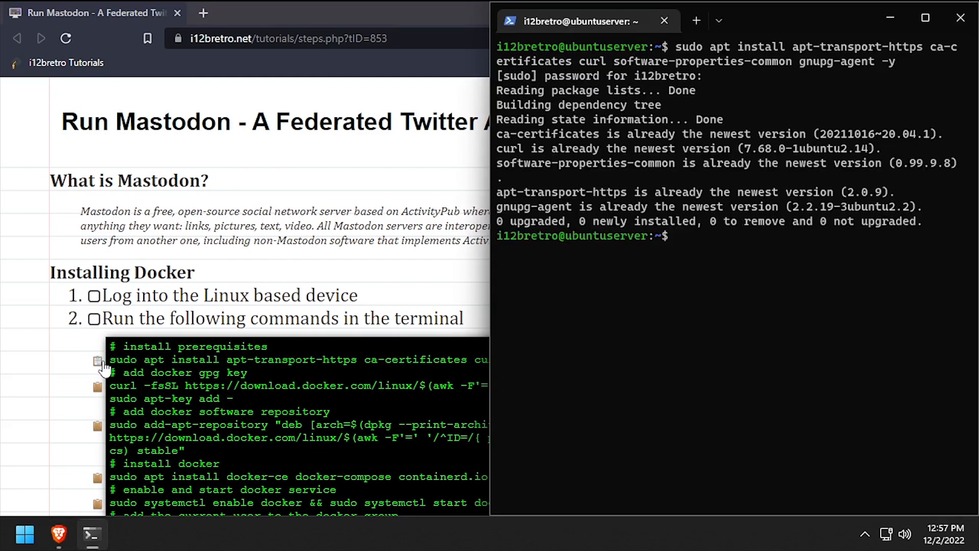
click(98, 388)
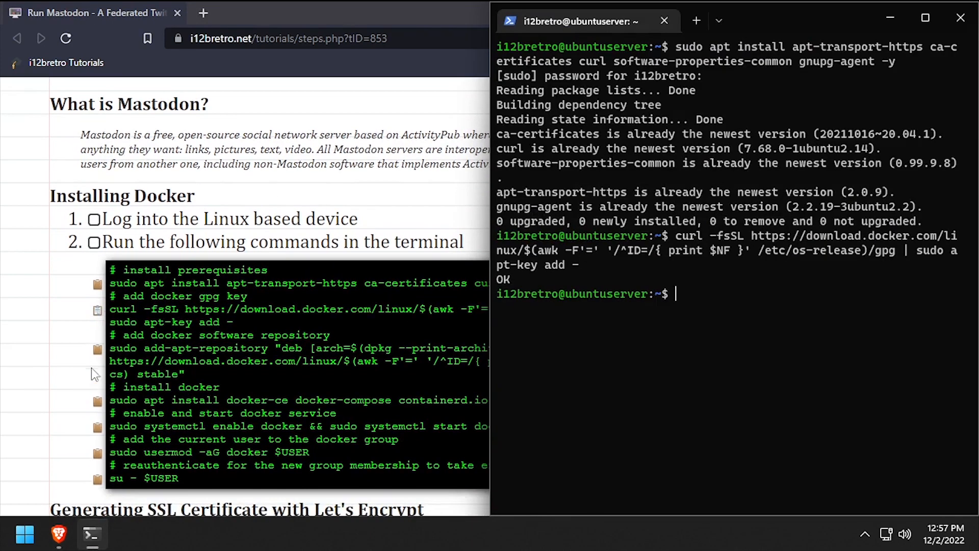
click(97, 348)
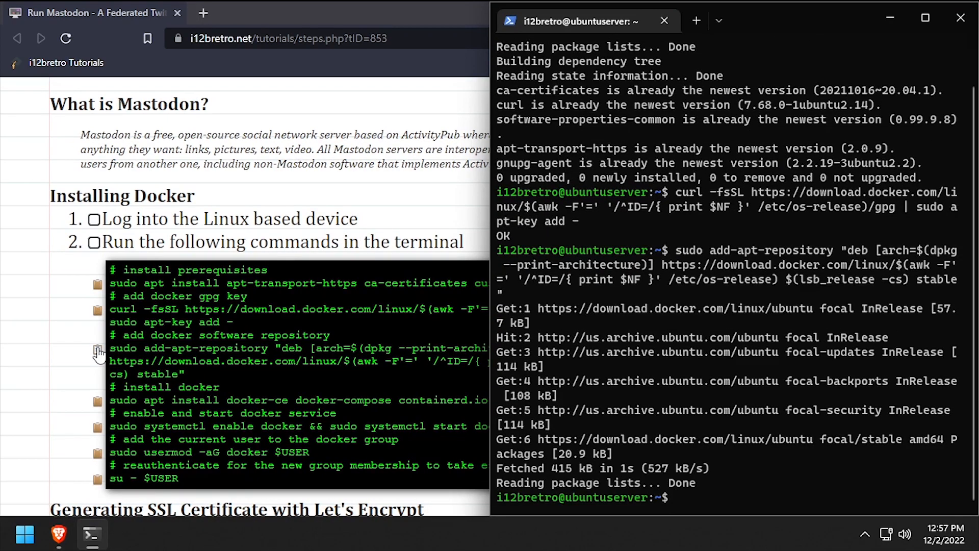
scroll(down, 3)
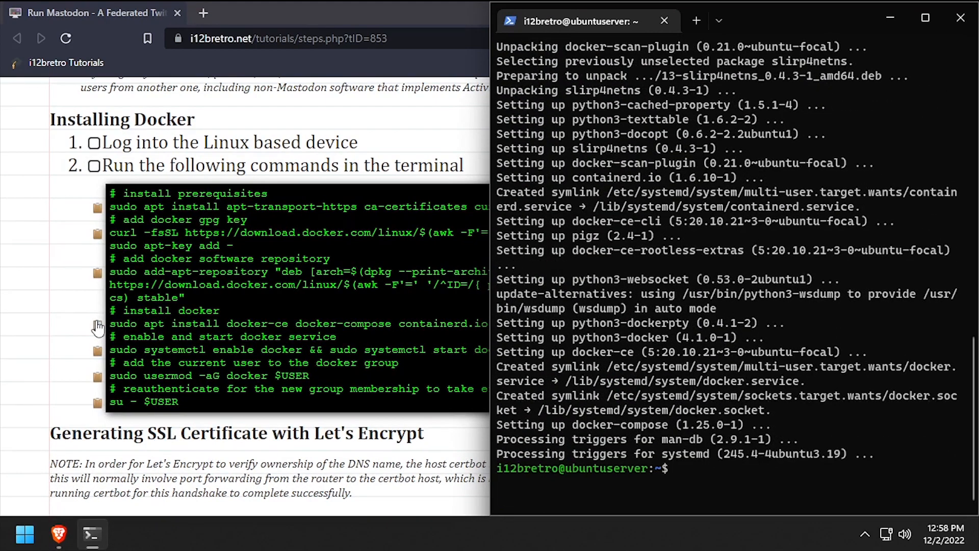
click(98, 356)
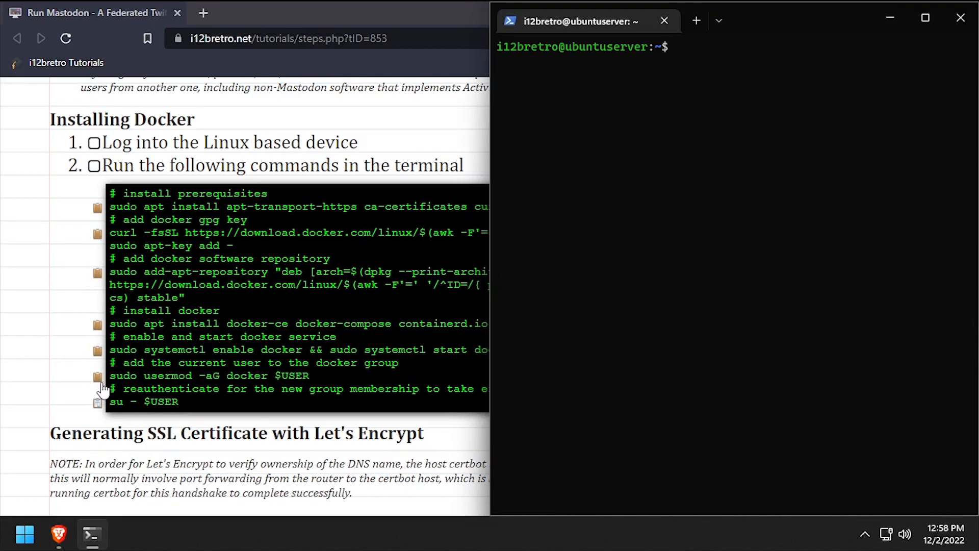
Remove the old certbot, then install snapd, snap core and certbot via snap
scroll(down, 3)
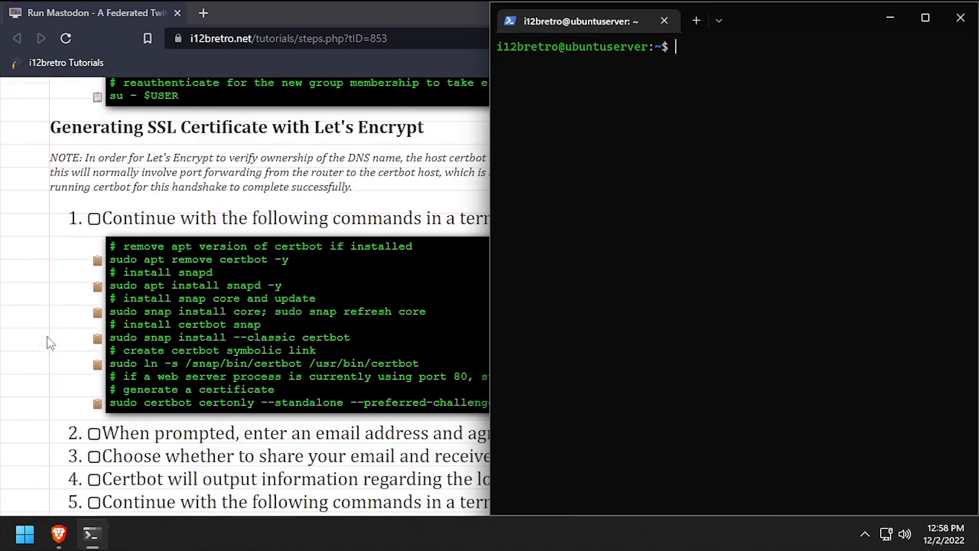
click(98, 259)
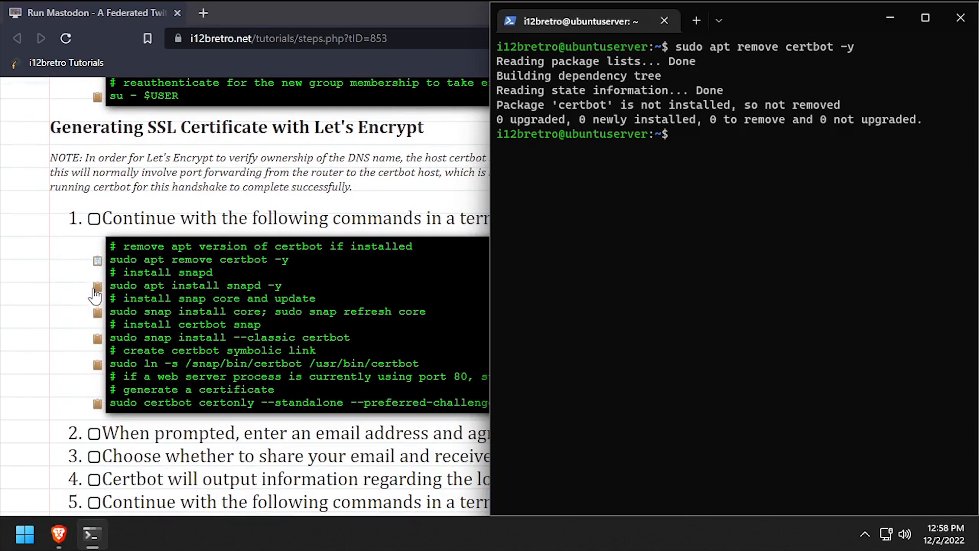
click(97, 285)
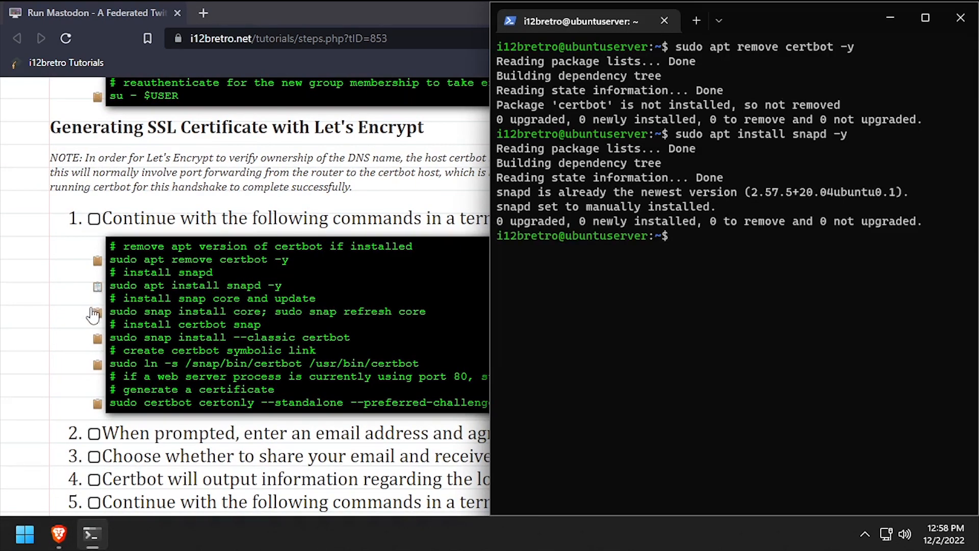
click(98, 312)
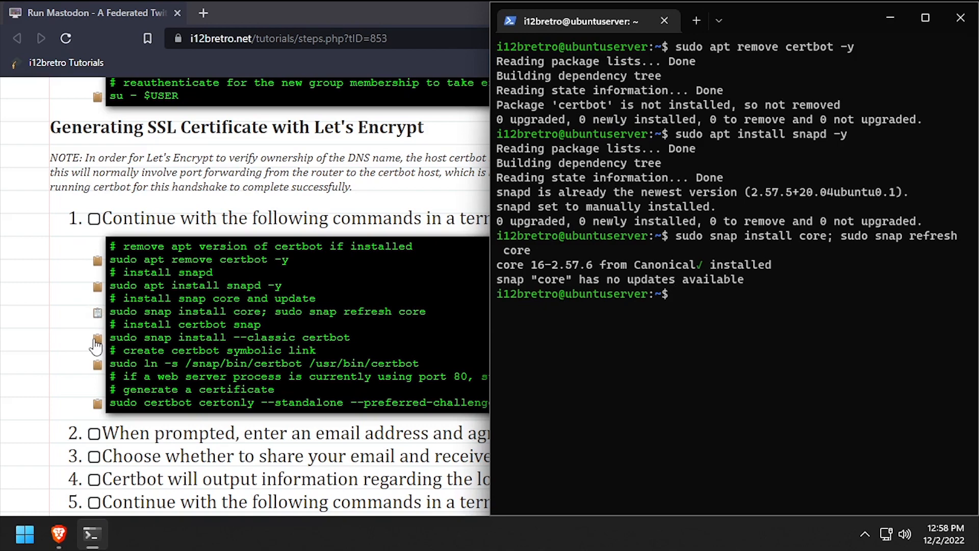
click(97, 337)
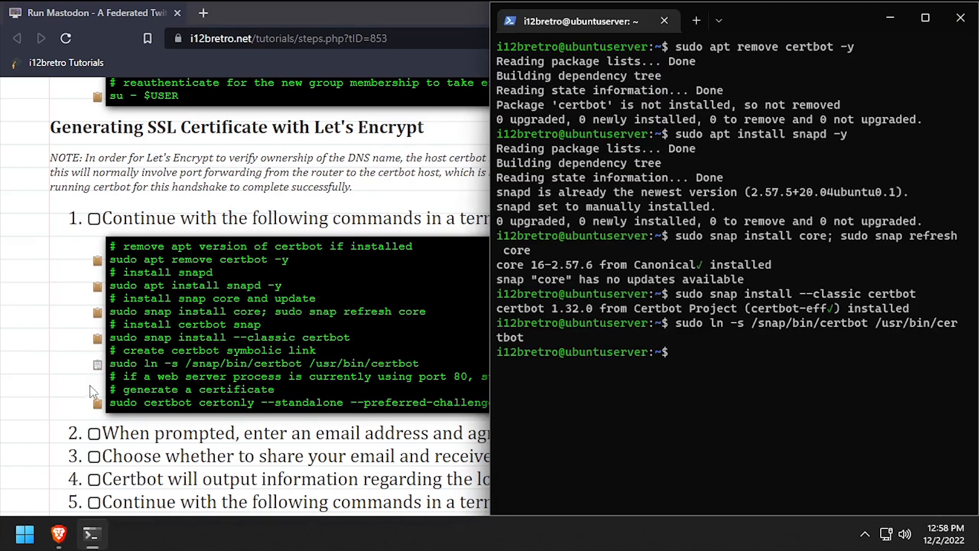
Request a standalone certificate for toots.webredirect.org and accept the Let's Encrypt terms
text(sudo certbot certonly --standalone --preferred-challenges http -d <%DNS NAME%>)
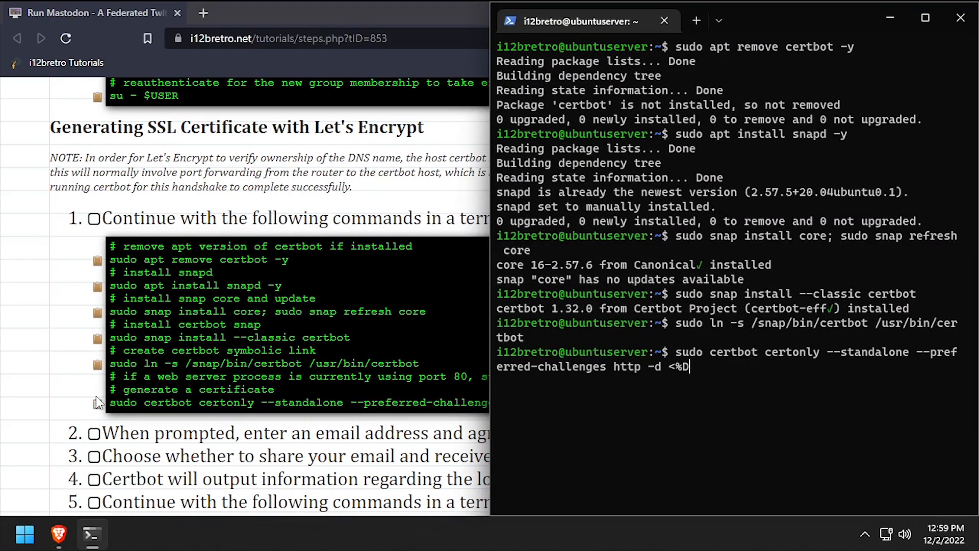
text(toots.webre)
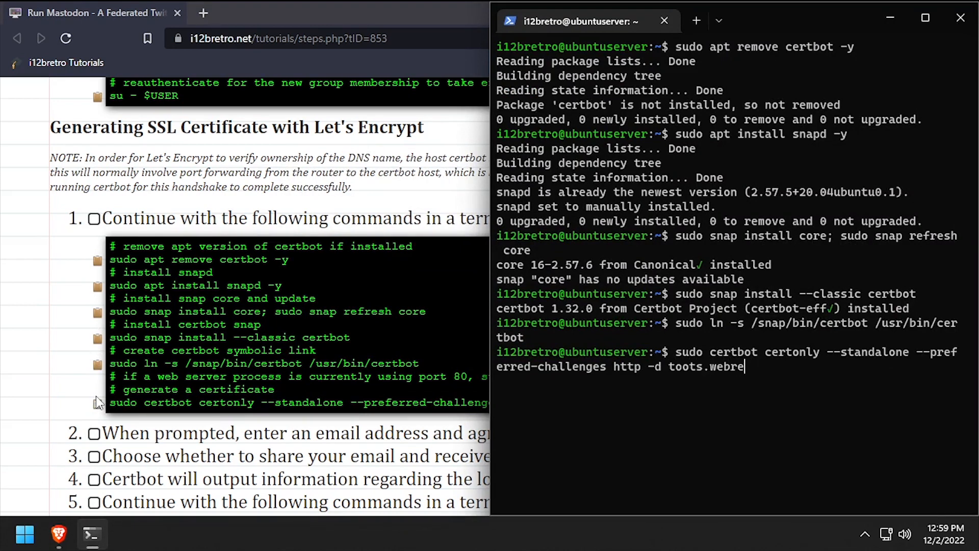
key(Return)
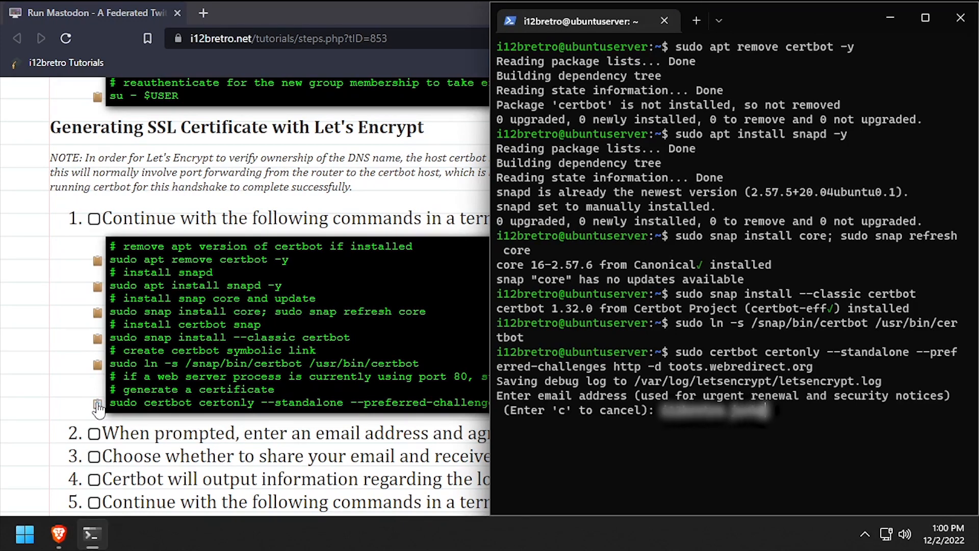
text(y)
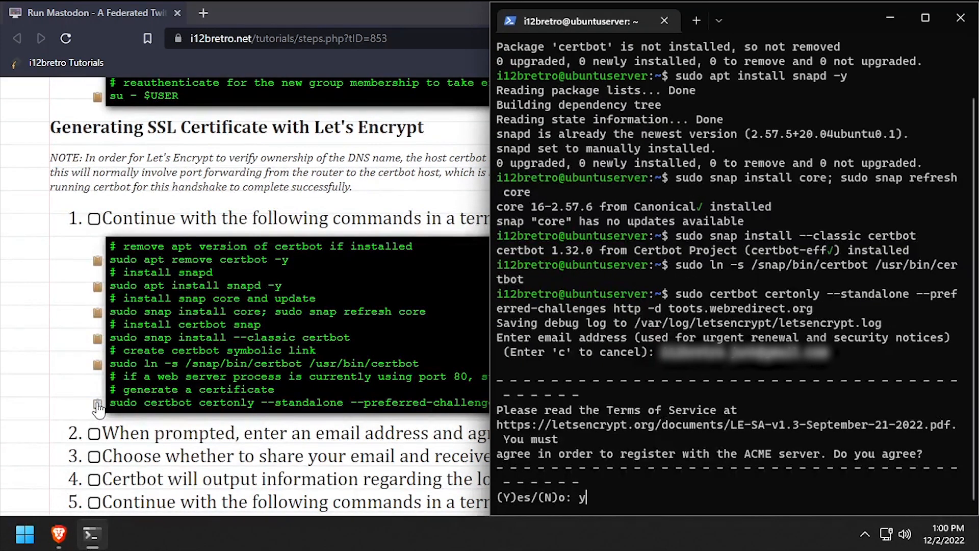
key(Return)
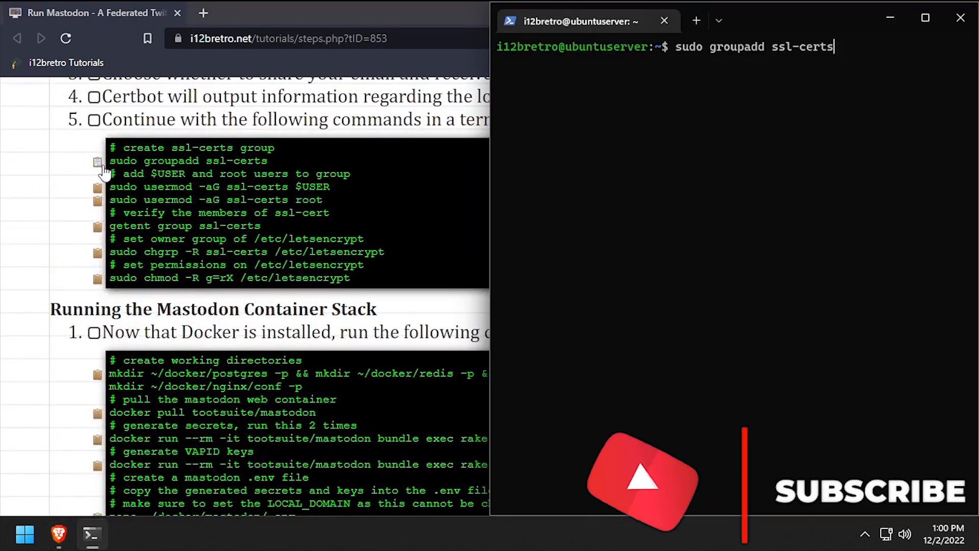
Create the ssl-certs group, add the user and root, and give it /etc/letsencrypt
key(Return)
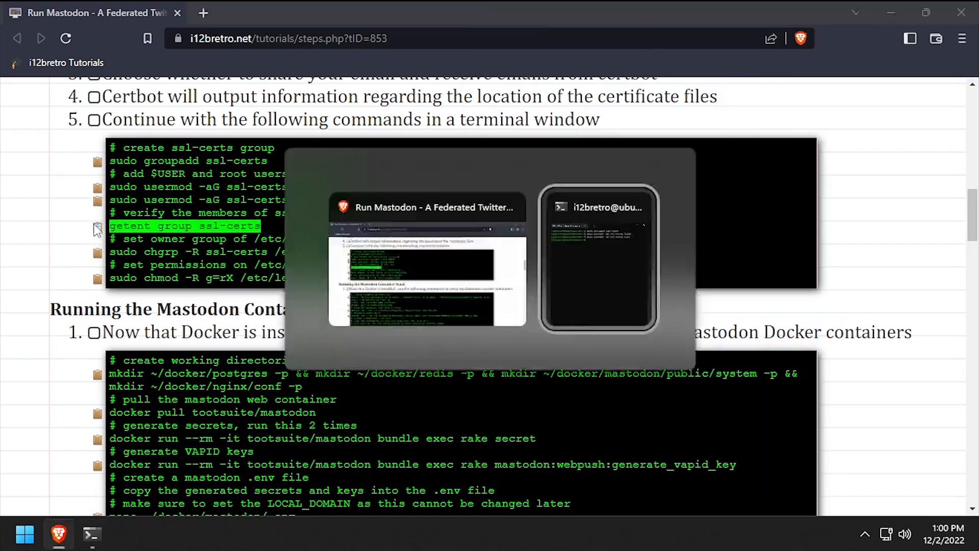
click(597, 259)
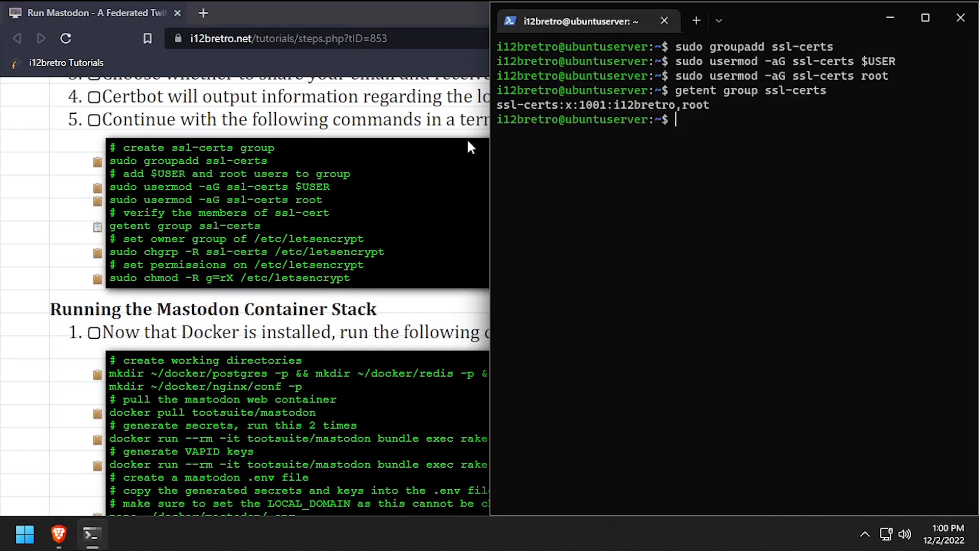
double_click(692, 105)
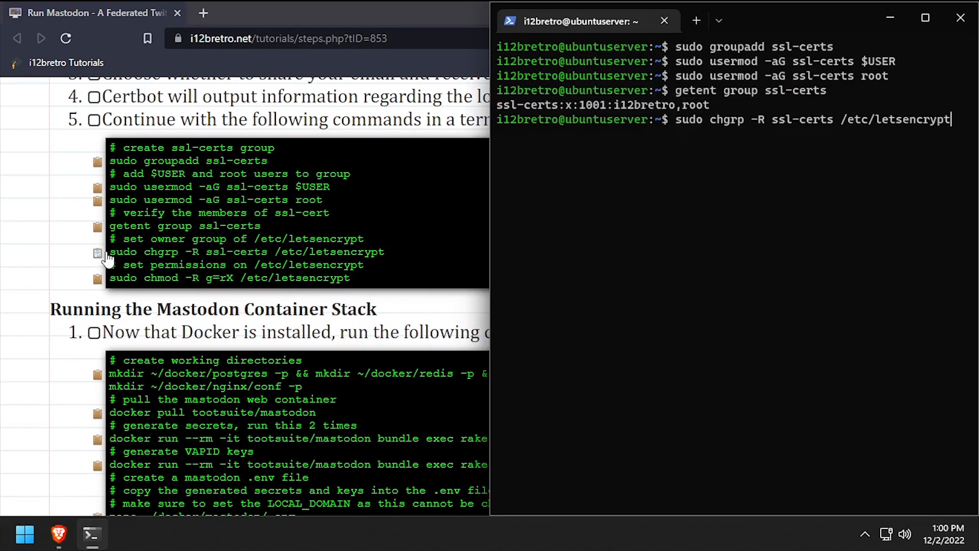
click(98, 278)
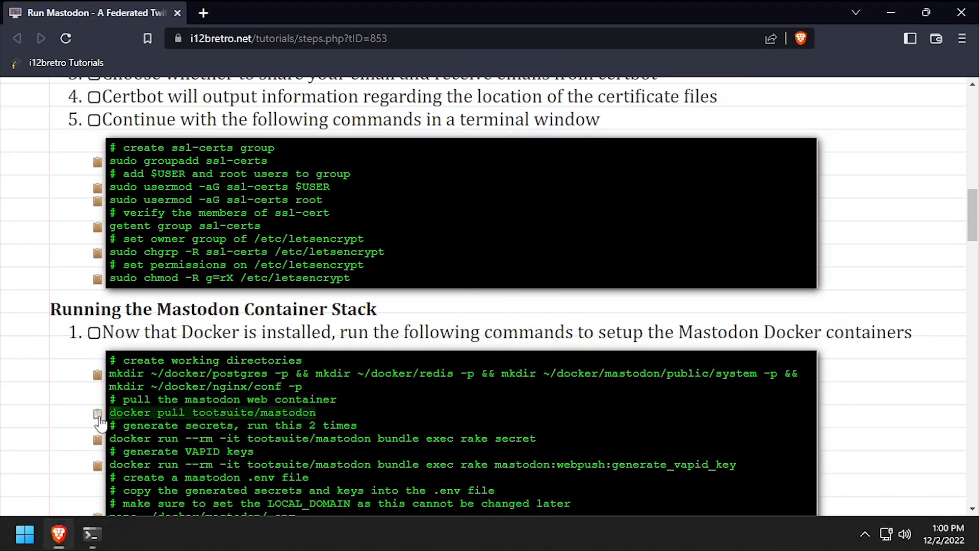
Pull the tootsuite/mastodon image and generate Mastodon secrets with rake secret
click(97, 414)
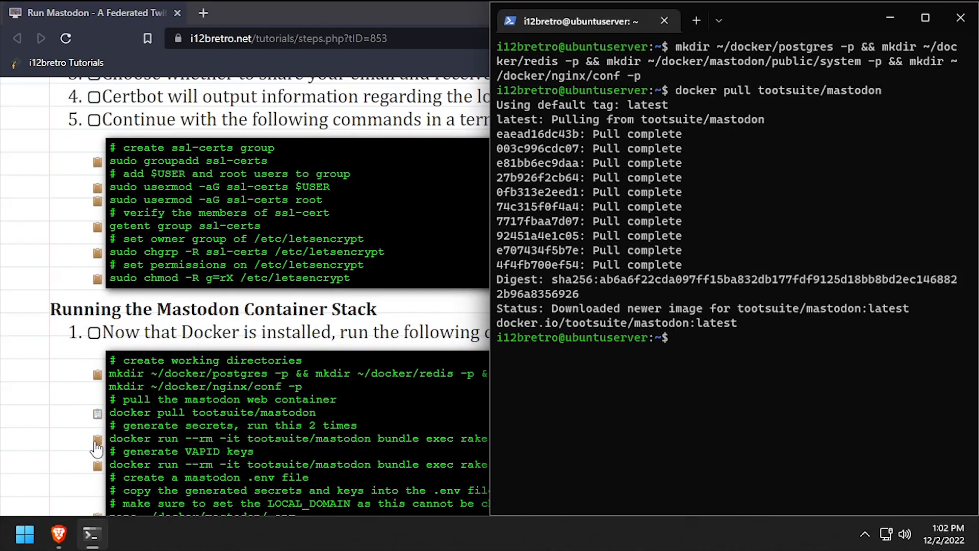
click(98, 440)
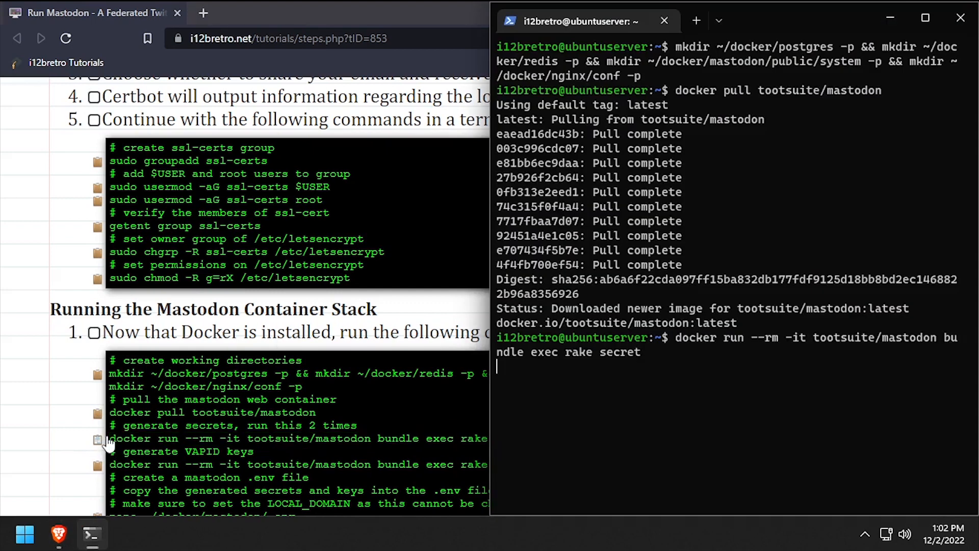
key(Return)
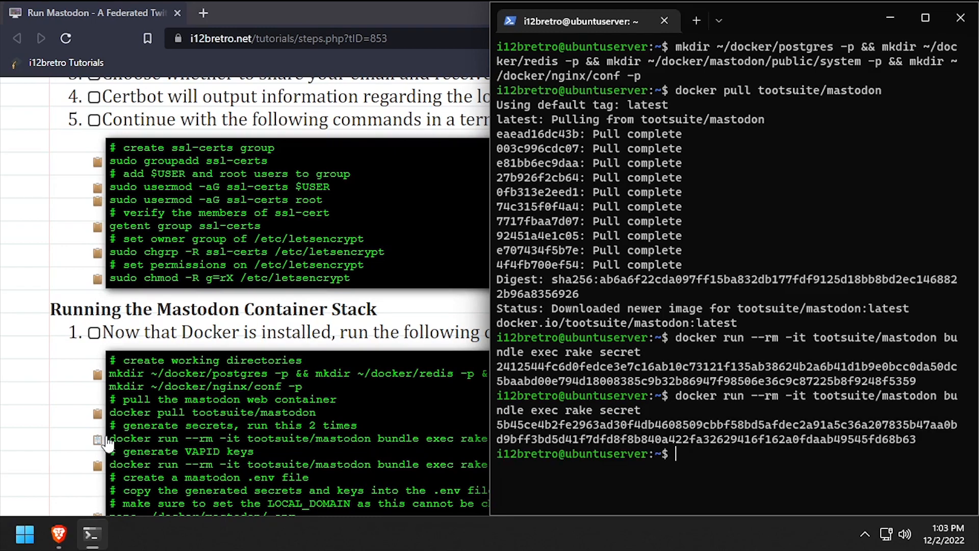
key(Win+r)
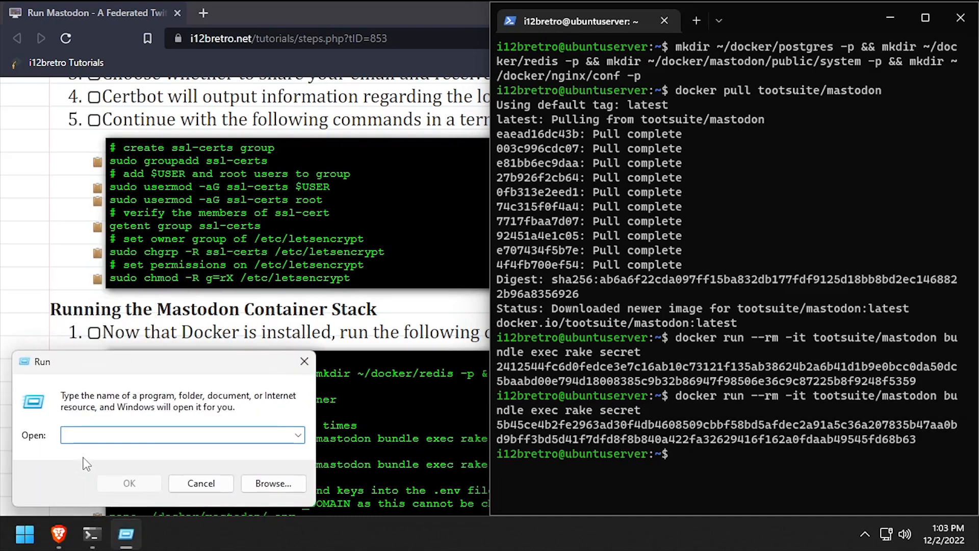
click(201, 483)
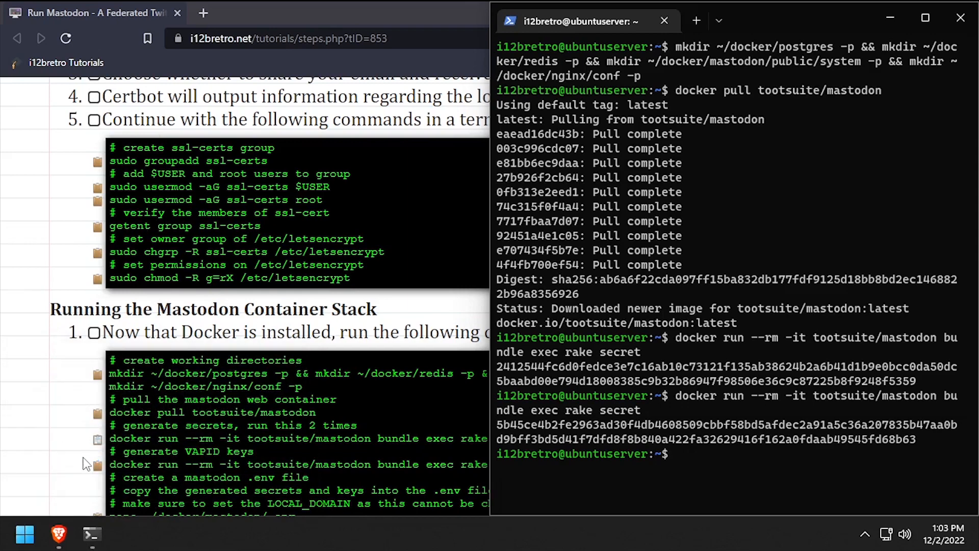
Generate the VAPID key pair and copy it into Notepad
click(125, 535)
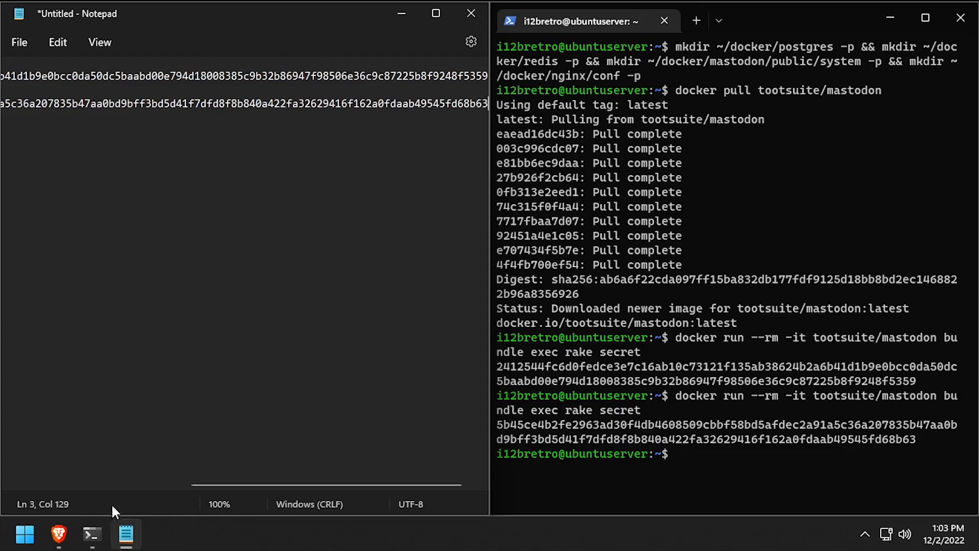
click(58, 535)
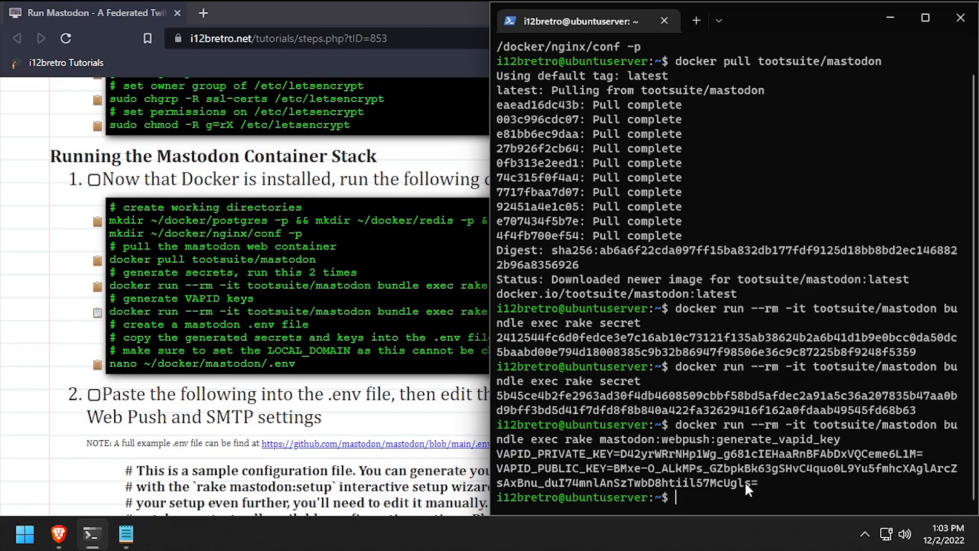
click(126, 534)
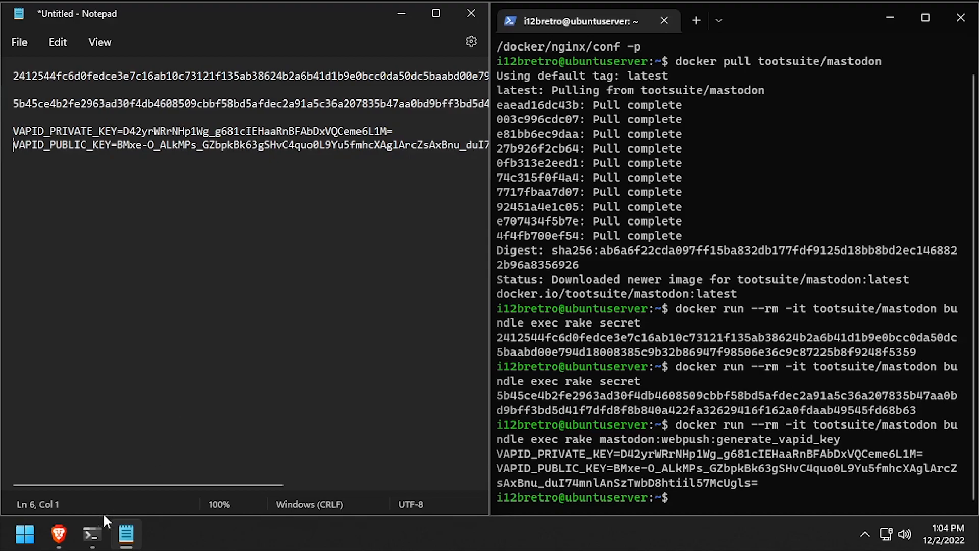
click(58, 534)
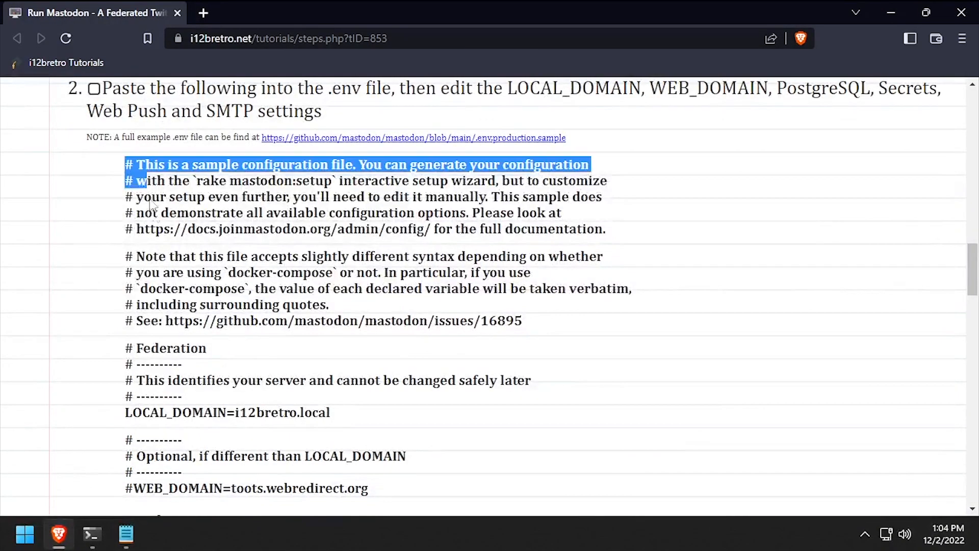
Copy the tutorial's sample Mastodon configuration into the .env file in nano
scroll(down, 3)
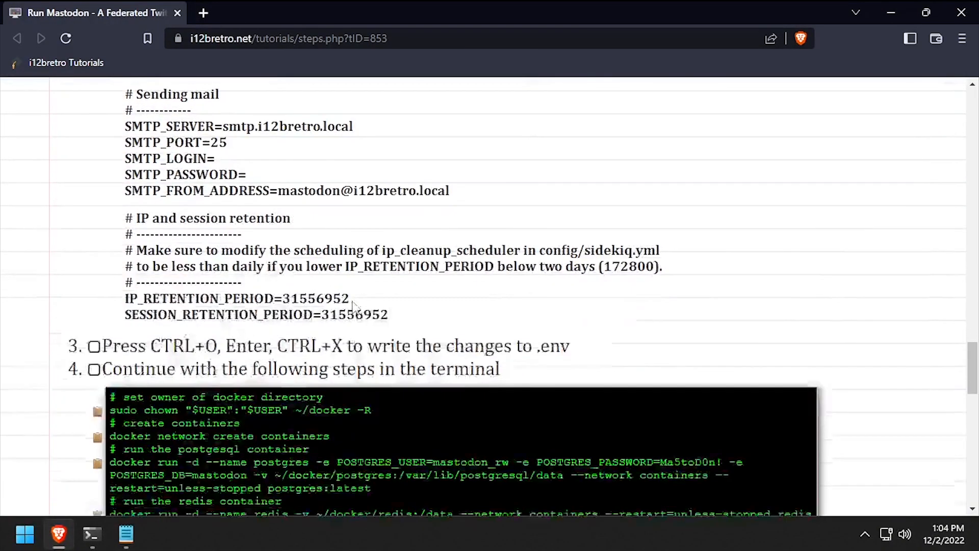
click(91, 534)
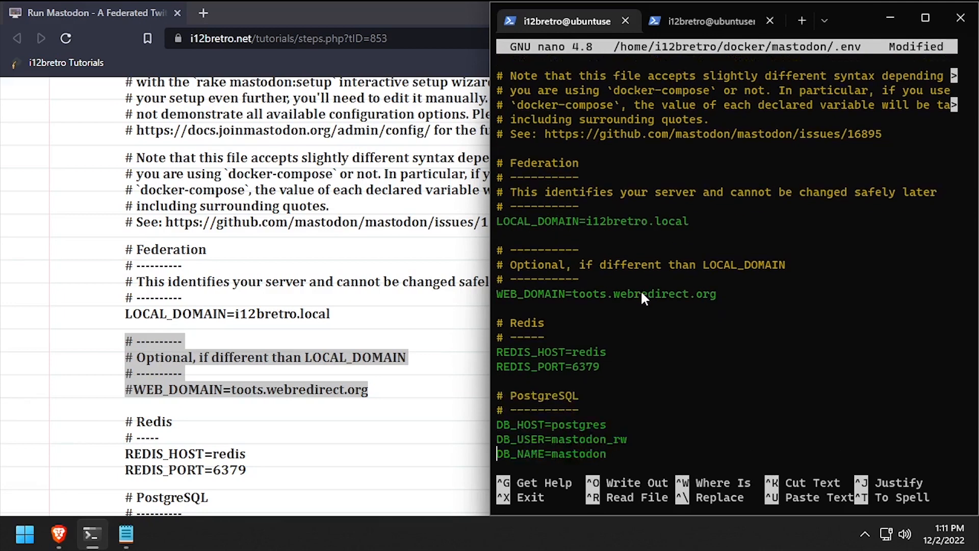
scroll(down, 3)
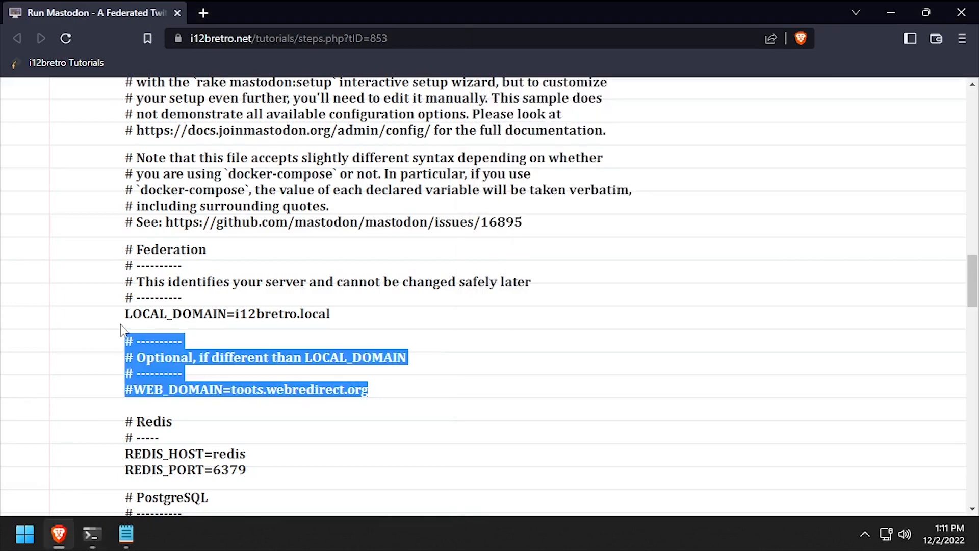
scroll(down, 3)
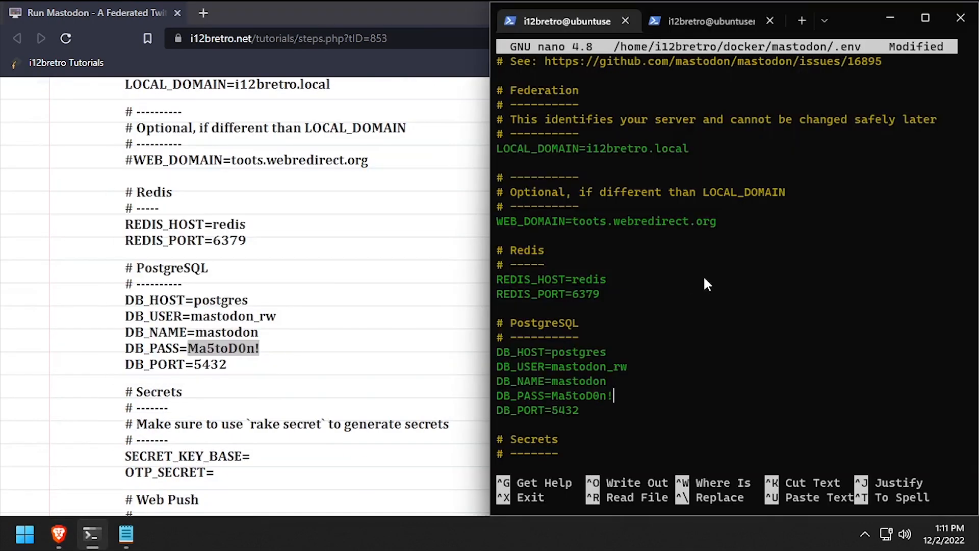
scroll(down, 3)
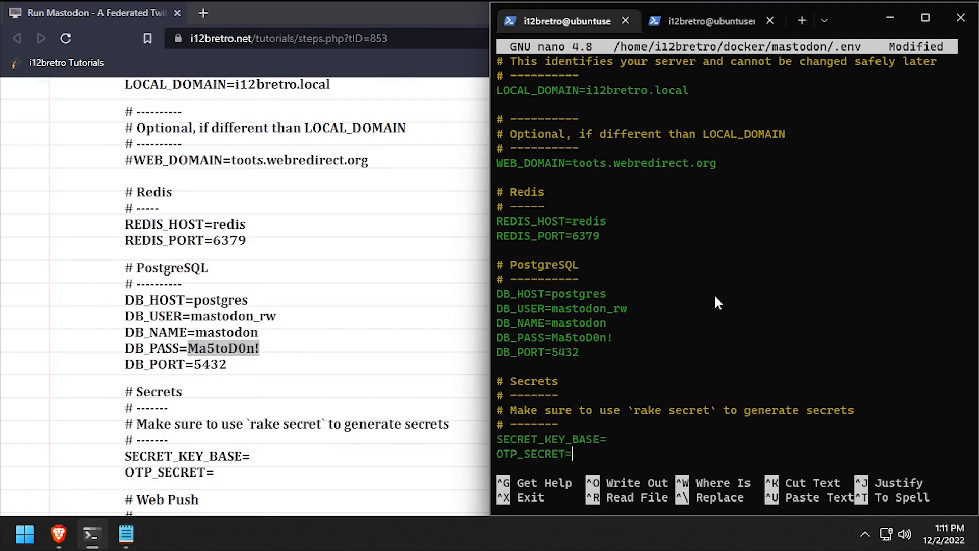
scroll(down, 3)
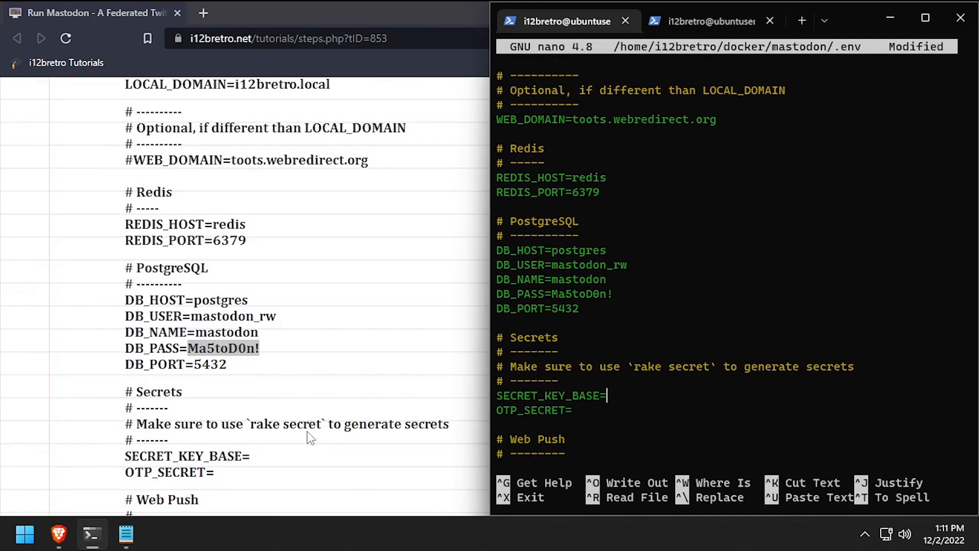
Paste the saved secrets and VAPID key pair into .env, then save and exit nano
click(126, 534)
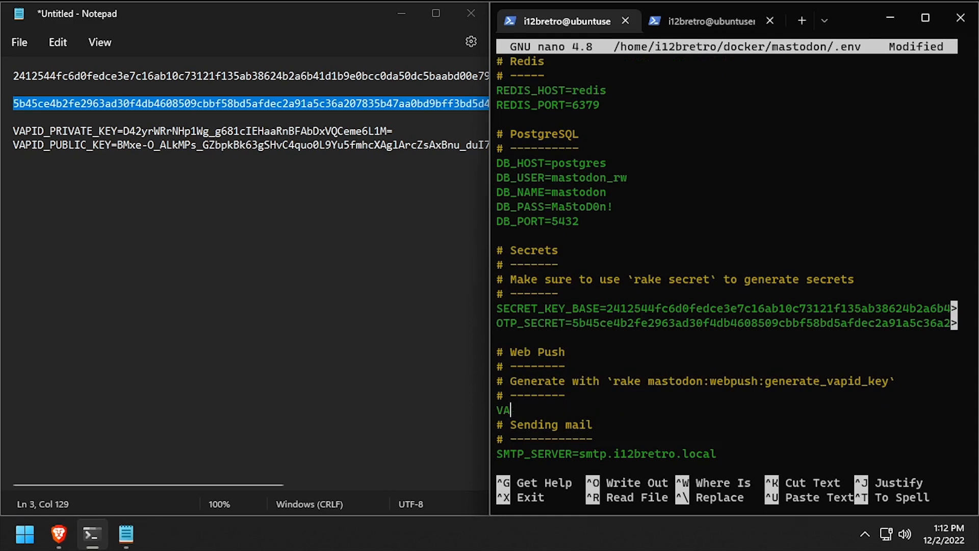
key(Backspace)
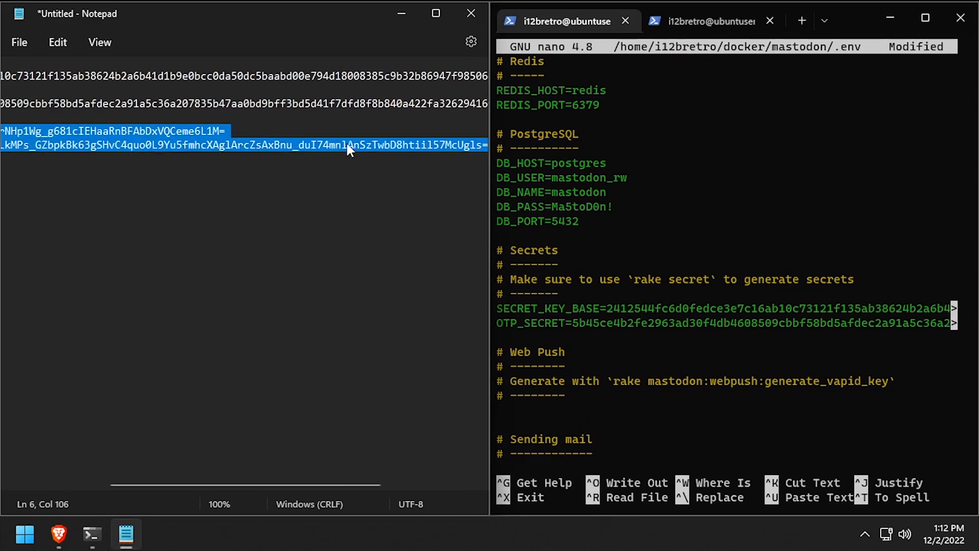
click(612, 410)
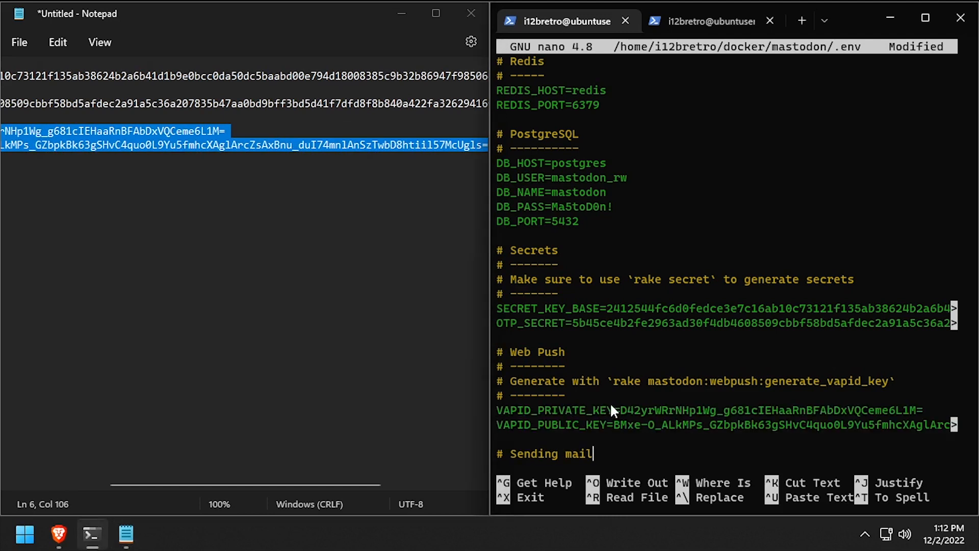
key(ctrl+o)
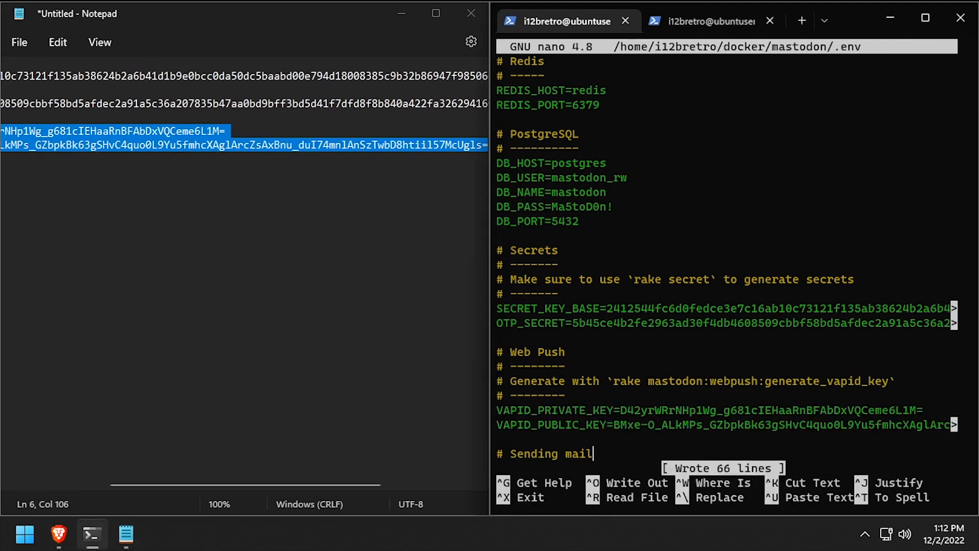
key(ctrl+x)
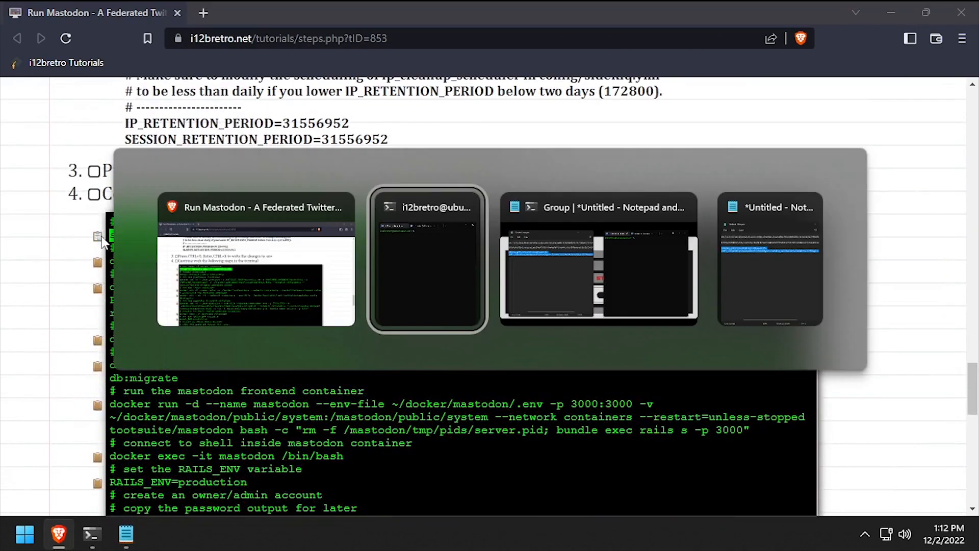
Set Docker directory ownership, then run the Postgres, Redis and migration containers
click(426, 259)
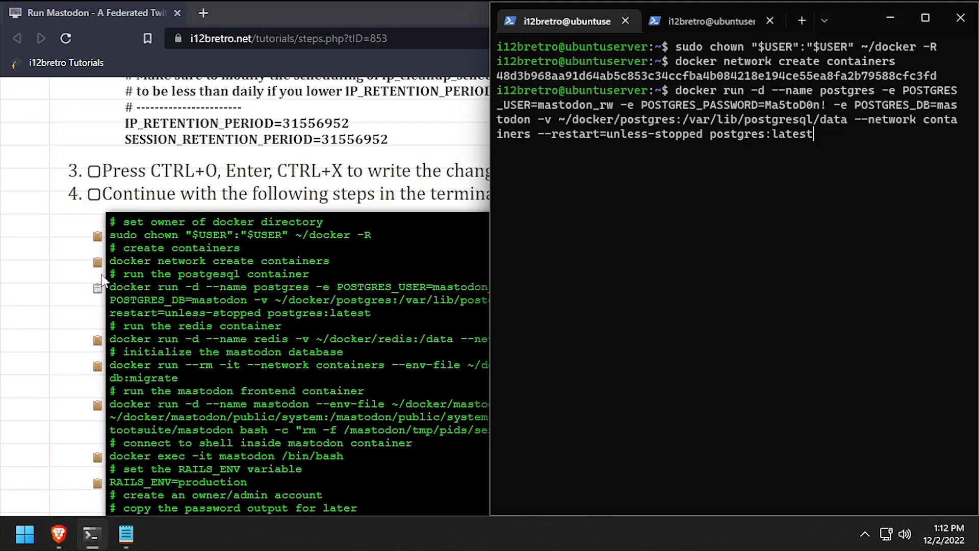
key(Return)
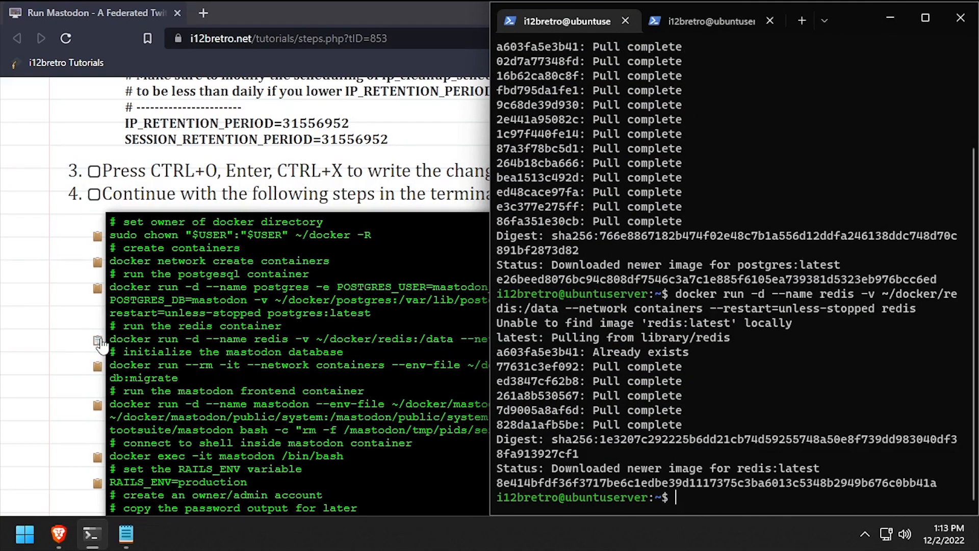
scroll(down, 3)
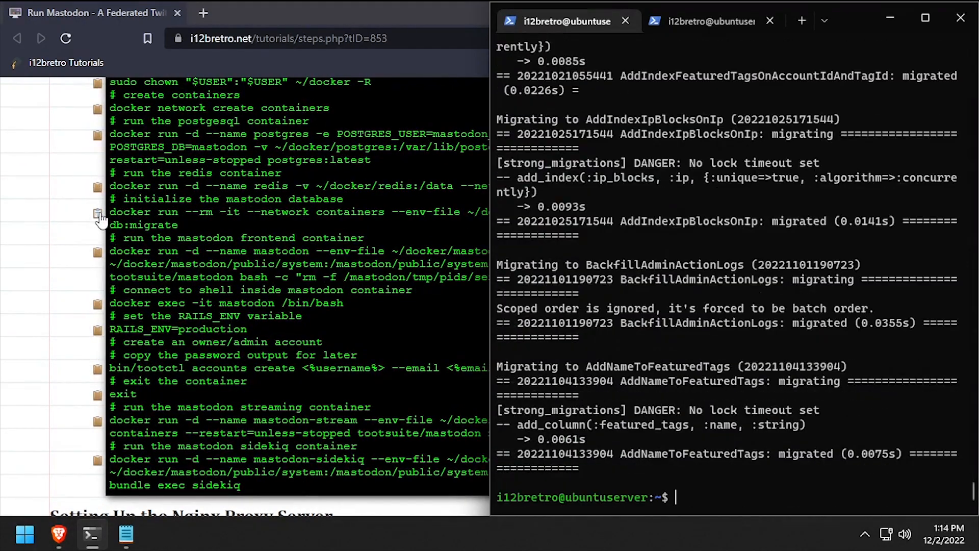
mouse_move(93, 251)
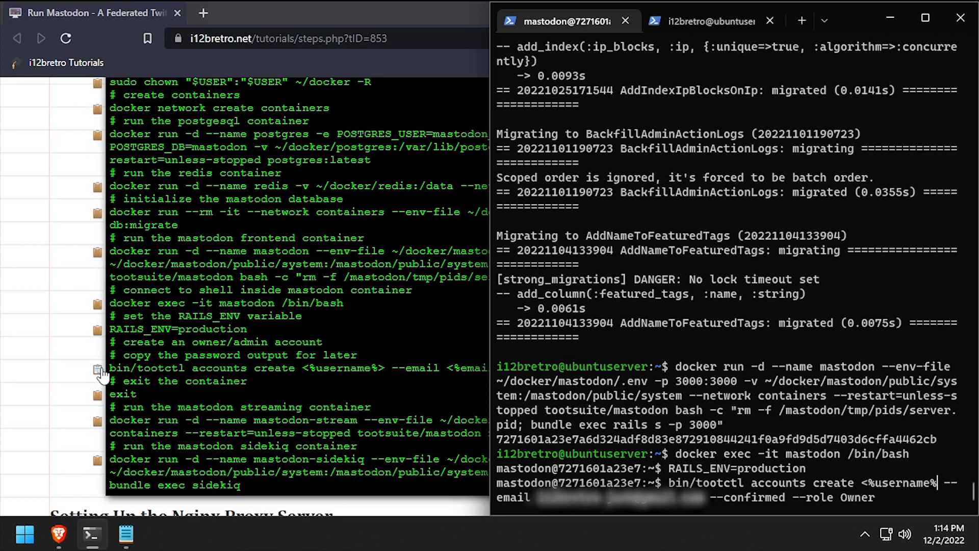
Create the confirmed Owner account i12bretro and save its generated password in Notepad
text(i12bretro)
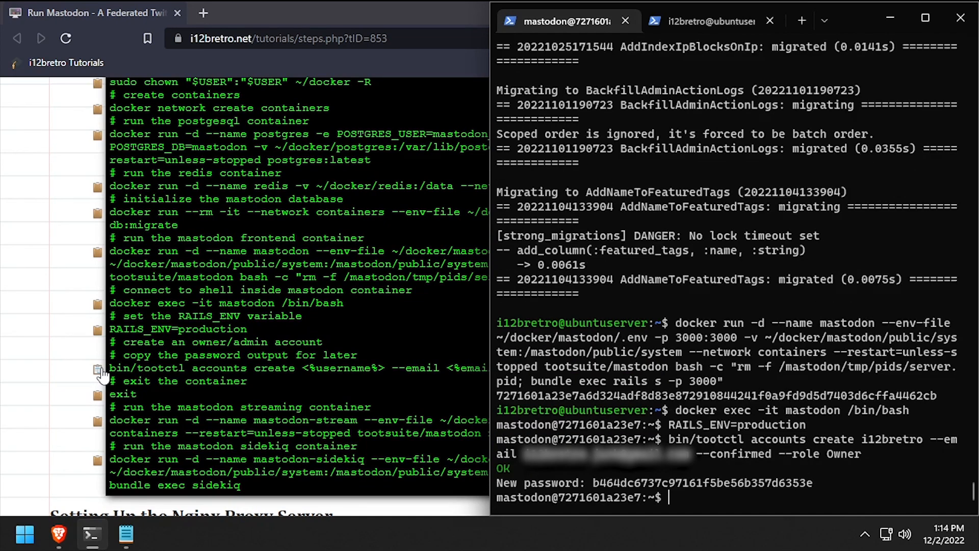
mouse_move(595, 487)
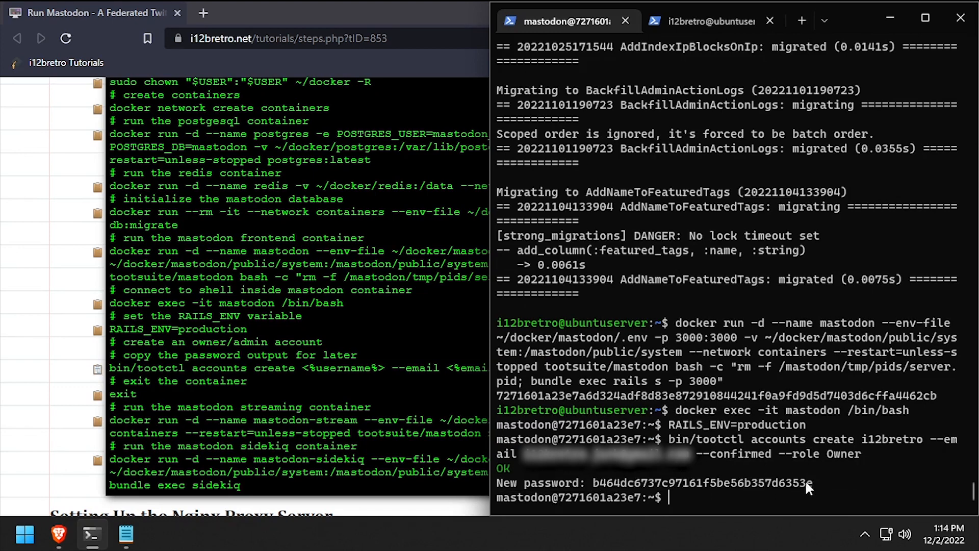
click(125, 534)
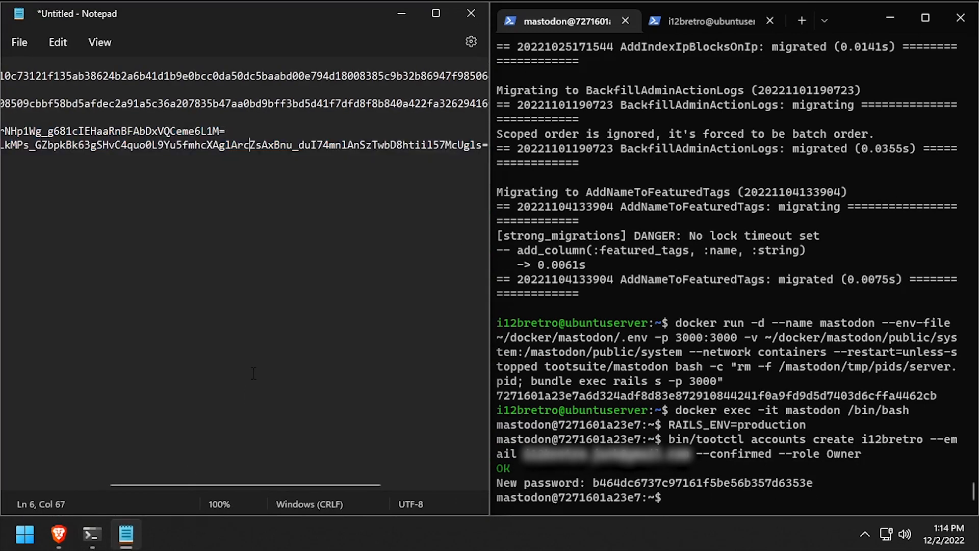
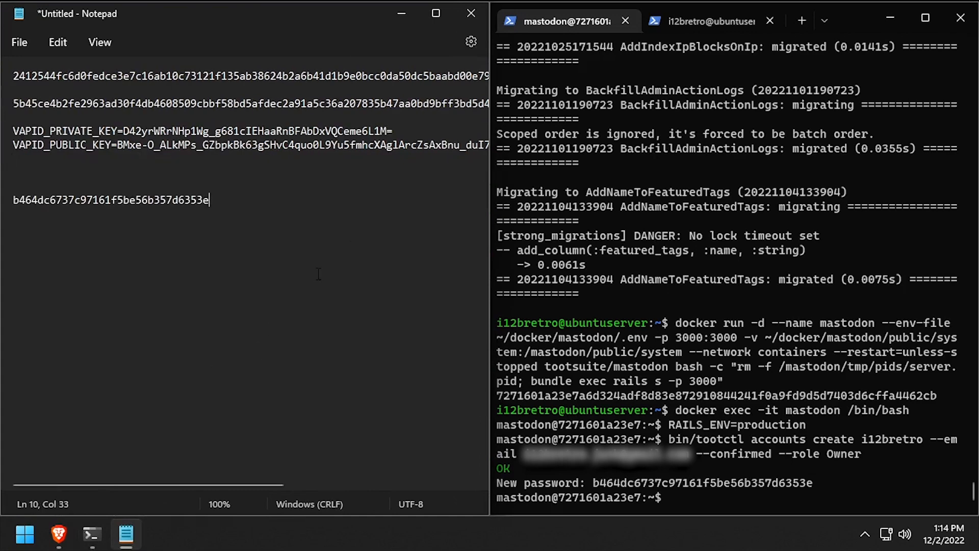
click(58, 534)
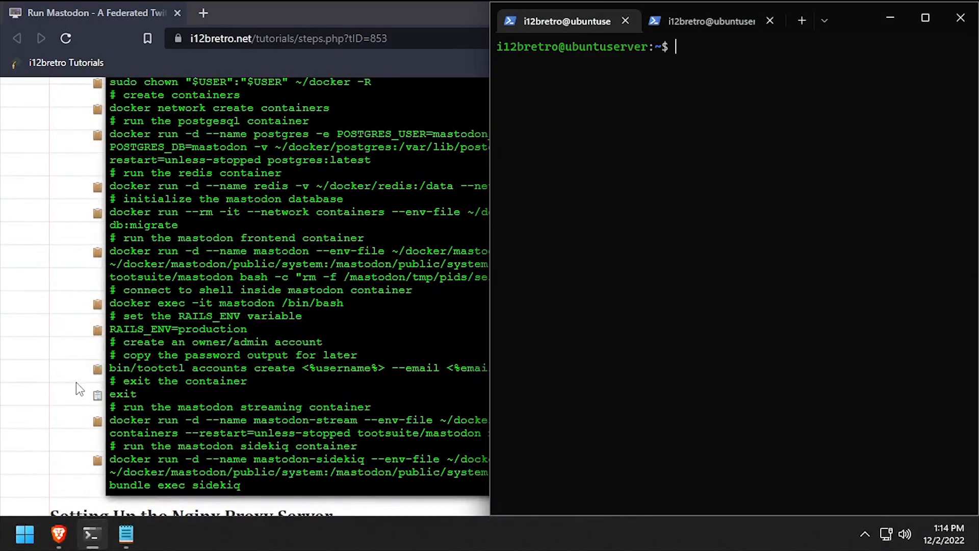
Run the mastodon-stream and mastodon-sidekiq docker run commands
click(97, 422)
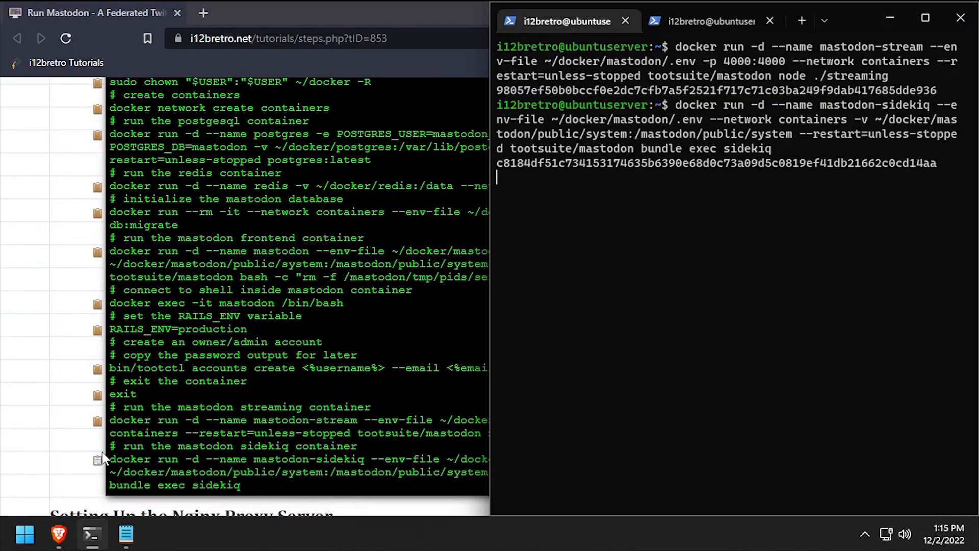
scroll(down, 3)
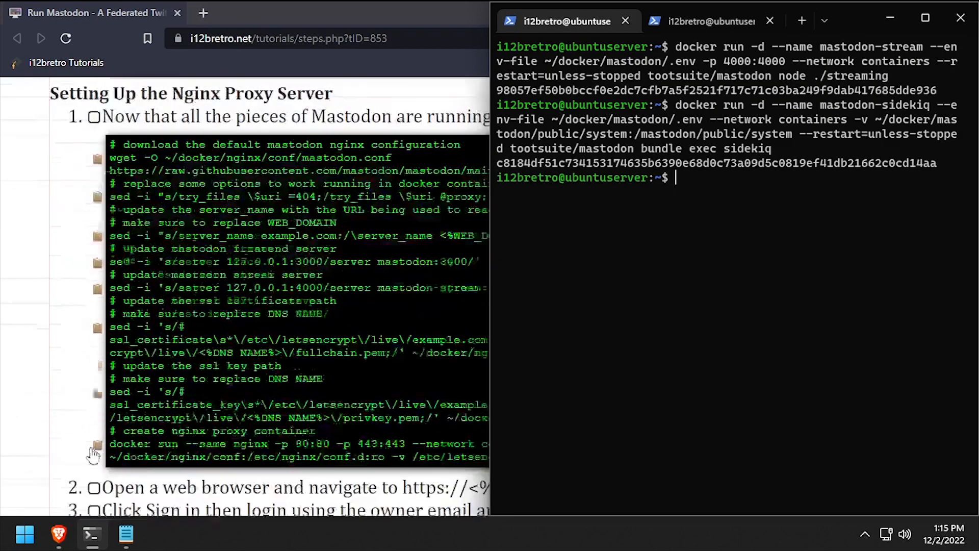
Set the nginx server_name in mastodon.conf to toots.webredirect.org
scroll(down, 3)
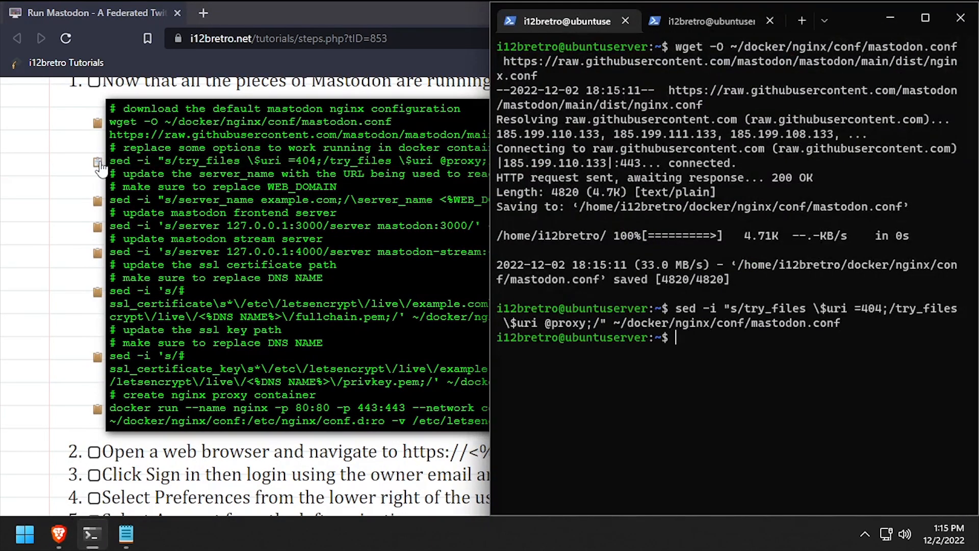
click(98, 204)
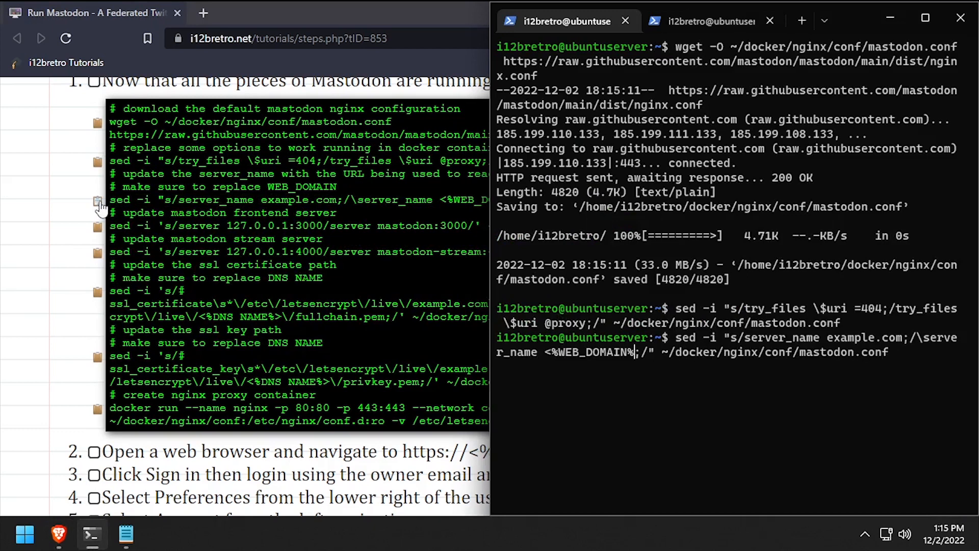
text(toots)
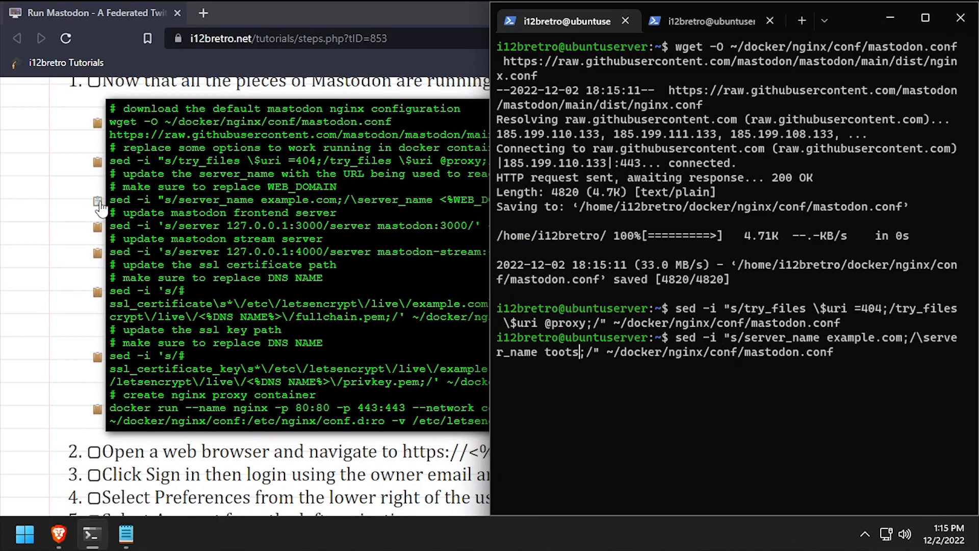
text(.webredirect.org)
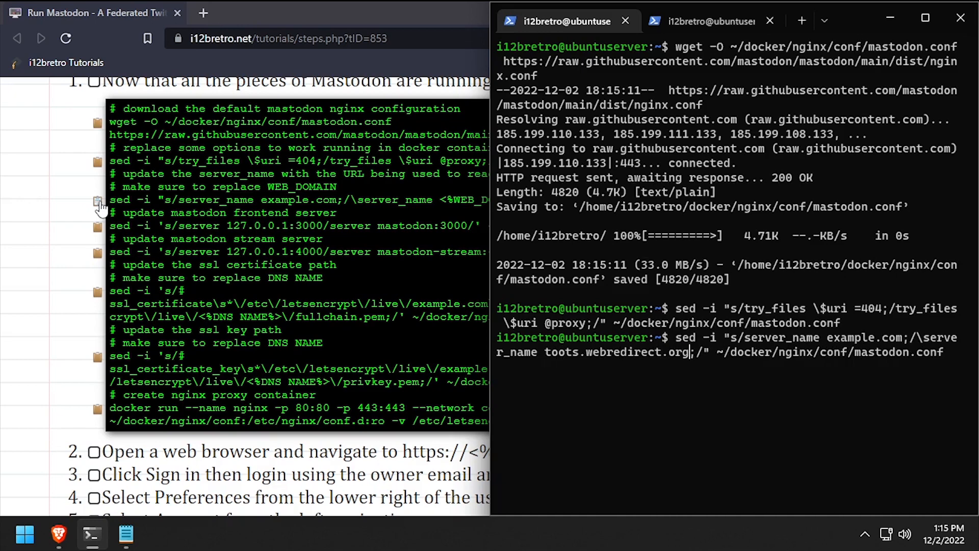
key(Return)
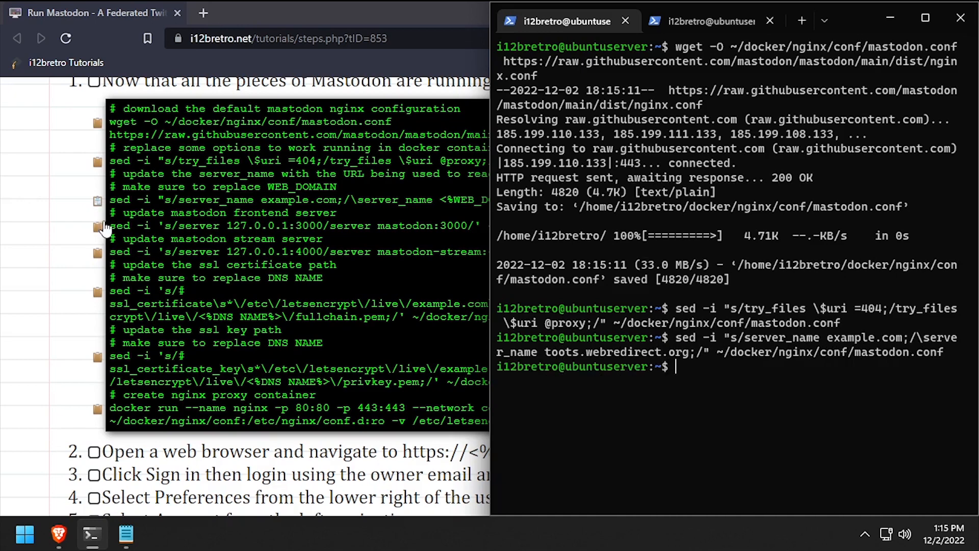
Point the upstream servers to mastodon:3000 and update the SSL certificate paths
text(sed -i 's/server 127.0.0.1:3000/server mastodon:3000/' ~/docker/nginx/conf/mastodon.conf)
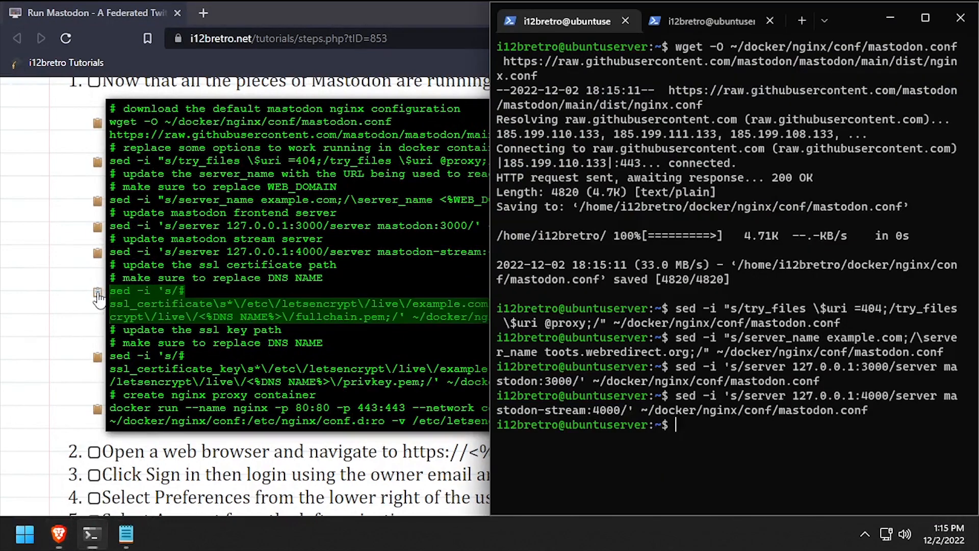
click(98, 293)
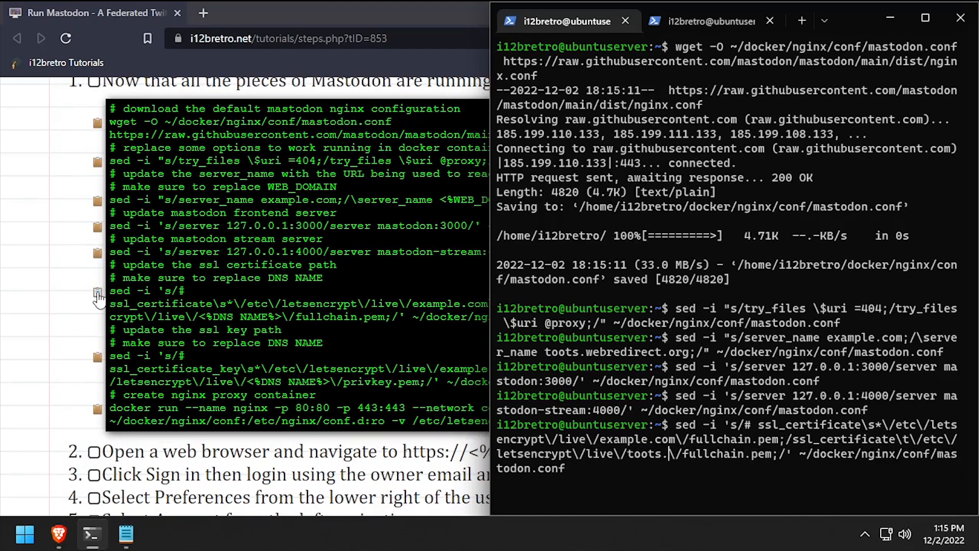
key(Return)
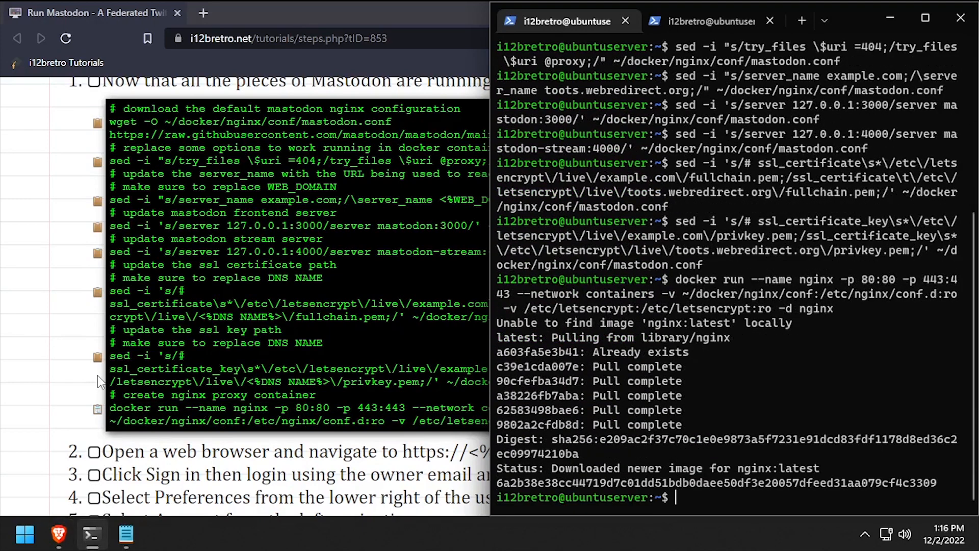
click(203, 13)
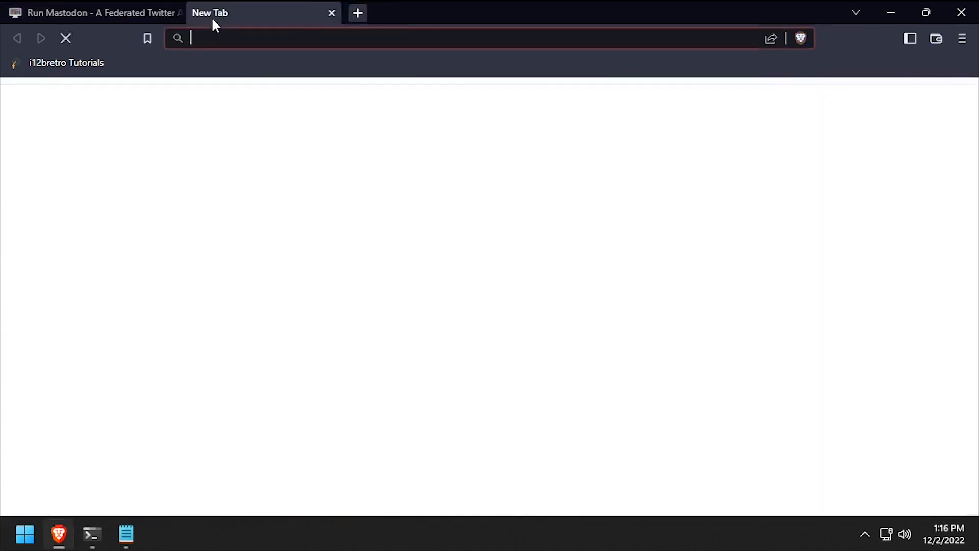
text(https://toots.webredirect.org)
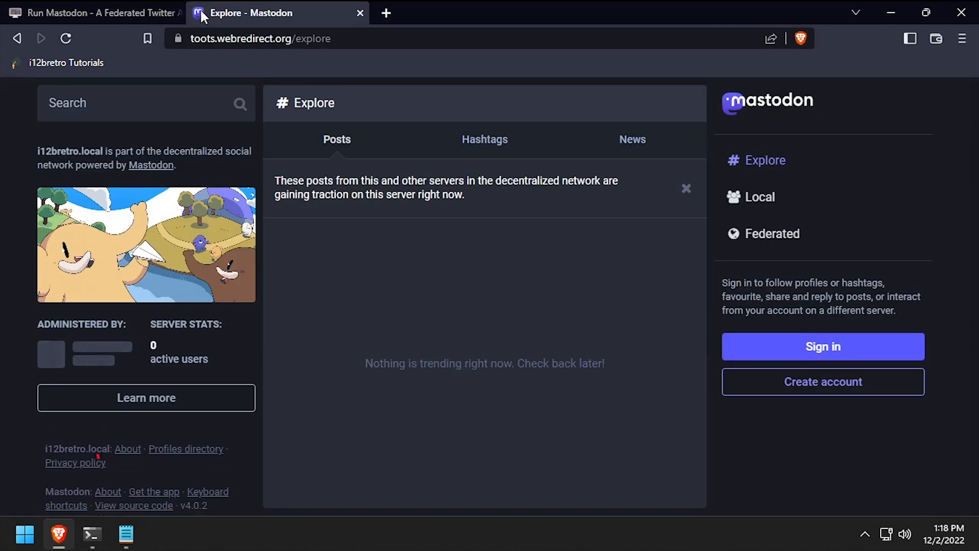
click(822, 346)
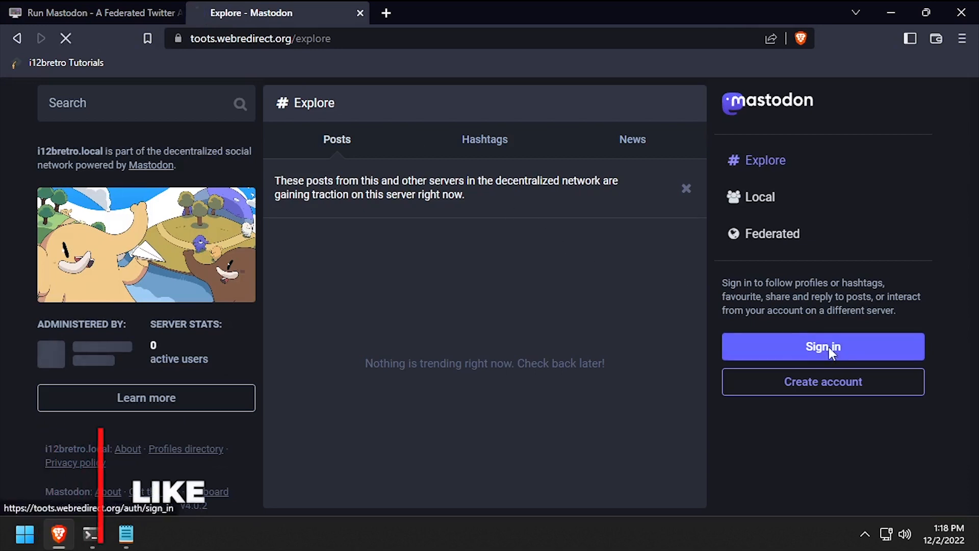
click(822, 347)
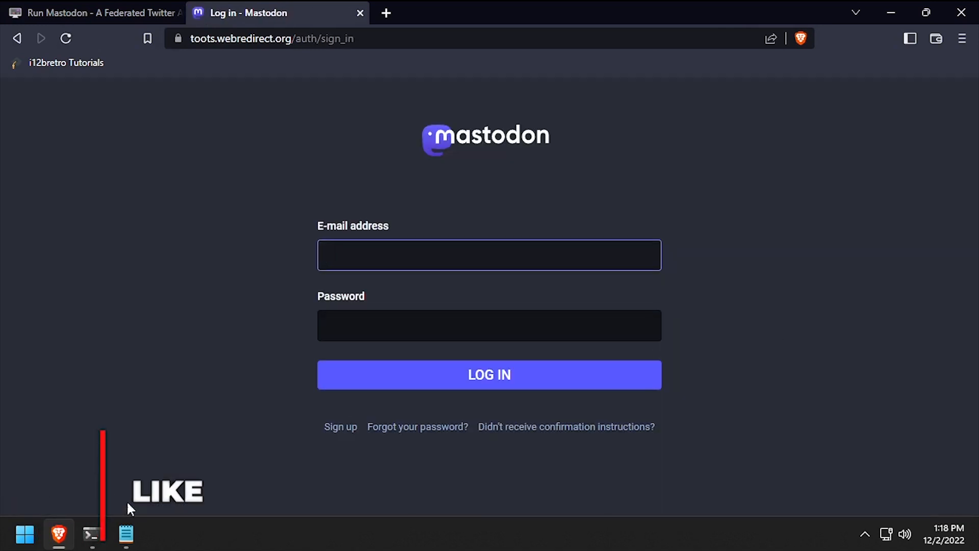
click(126, 534)
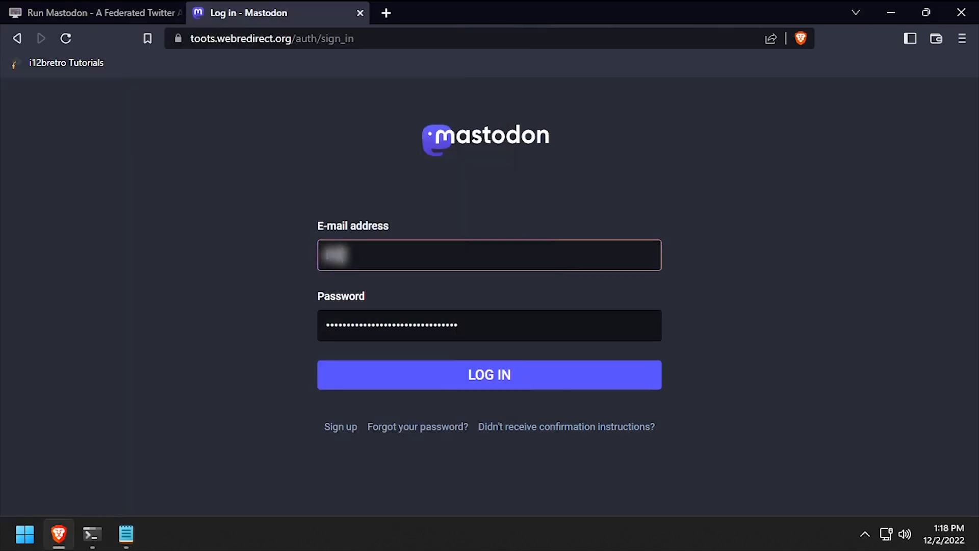
click(489, 374)
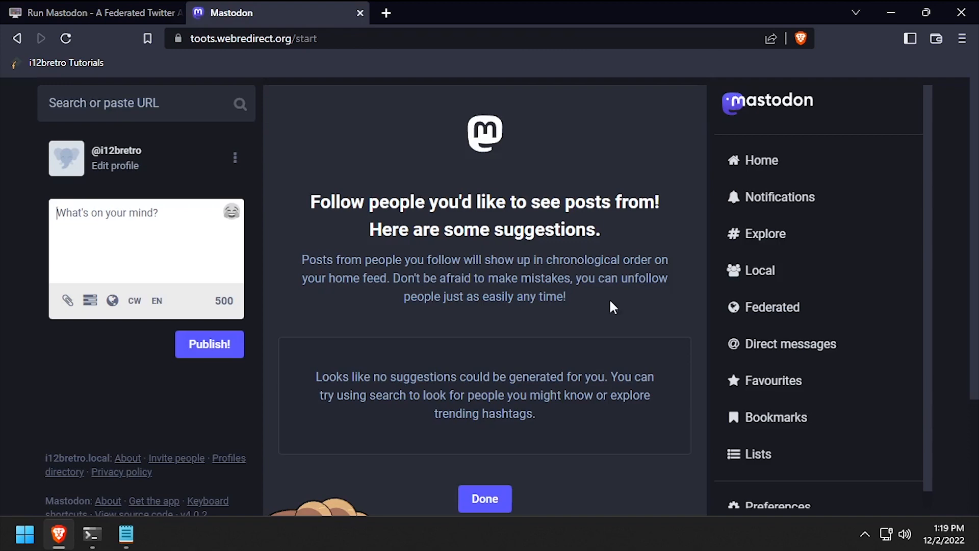
Save a new password for the owner account in Account settings, then log out
click(779, 506)
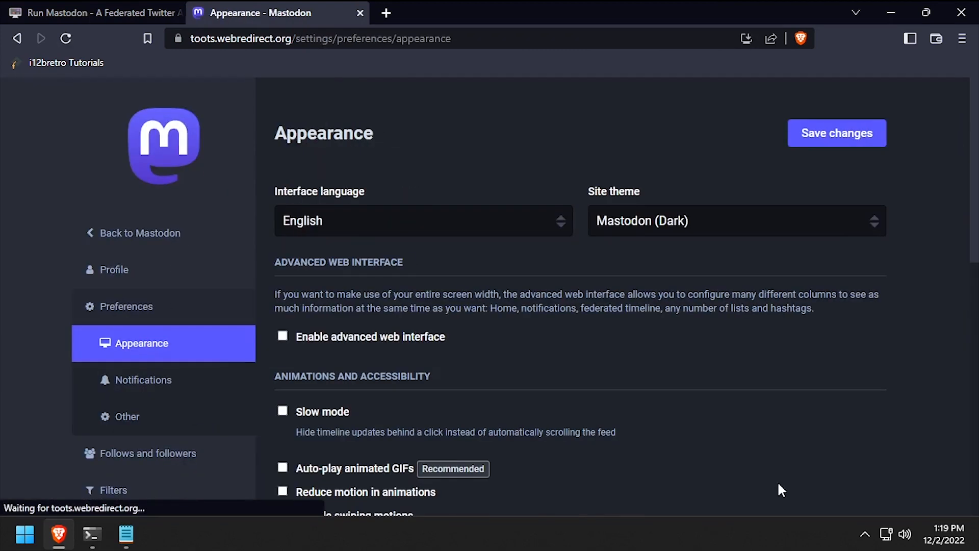
scroll(down, 3)
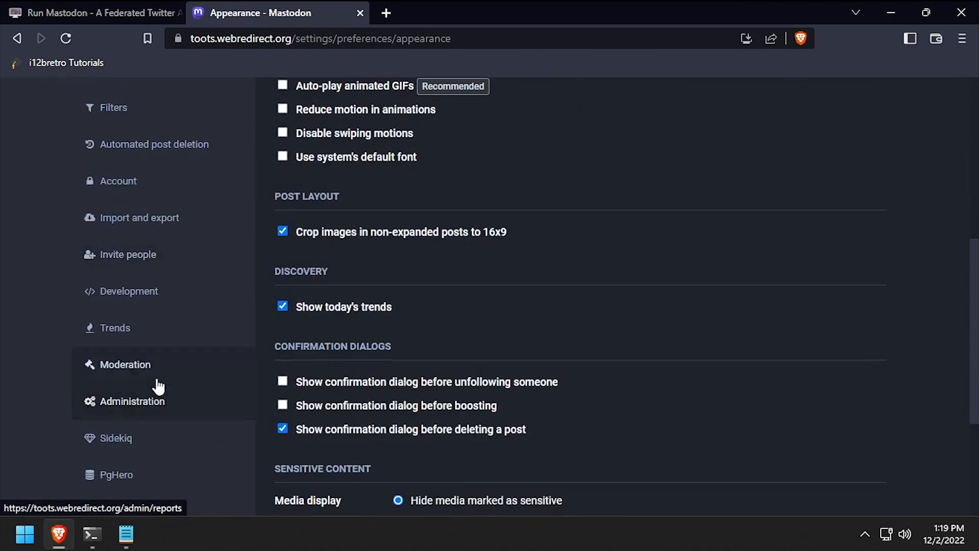
click(118, 180)
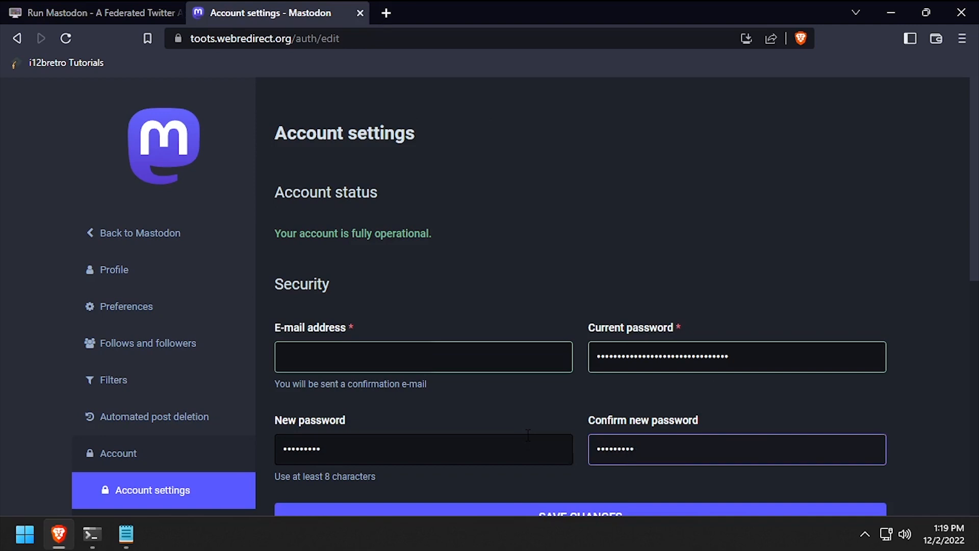
click(580, 515)
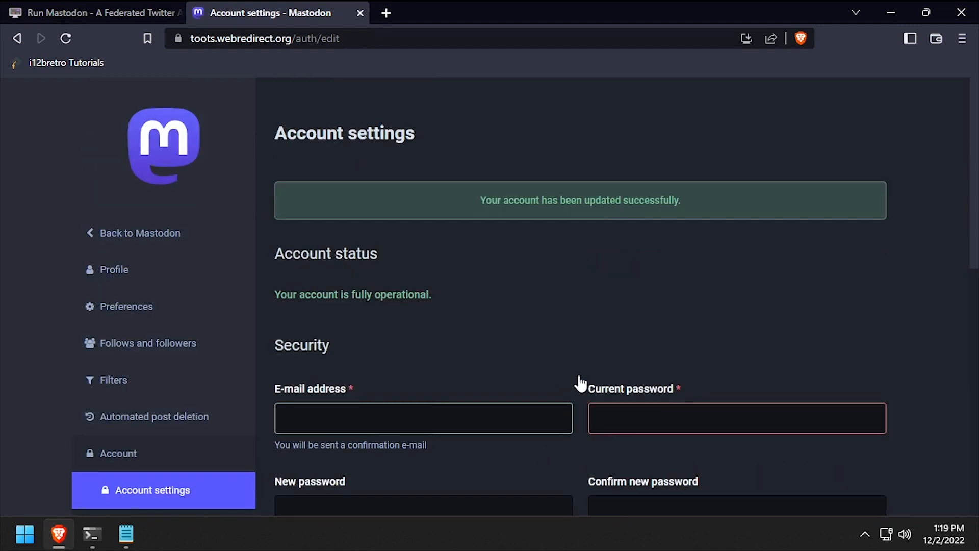
scroll(down, 3)
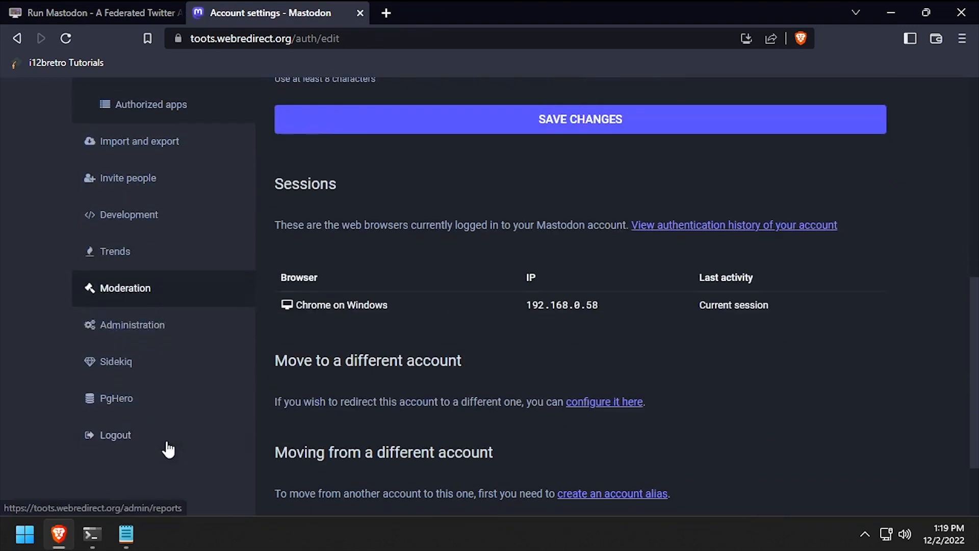
click(114, 435)
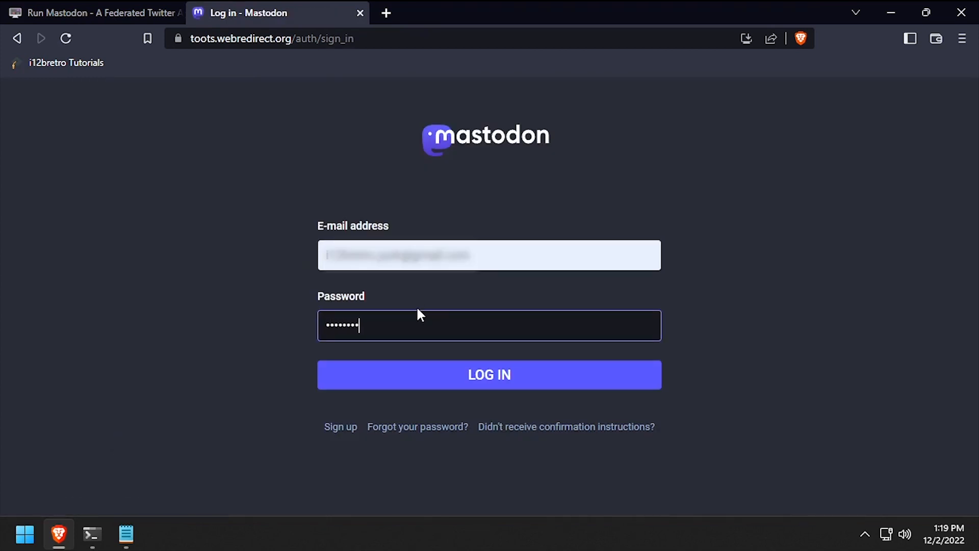
Log in with the new password, block notifications, and publish the post 'Very cool'
click(489, 374)
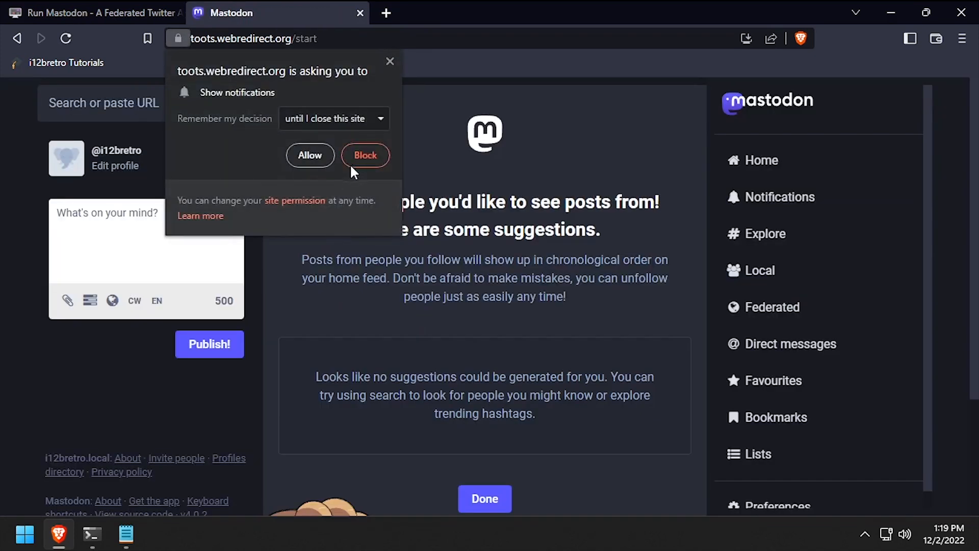
click(364, 155)
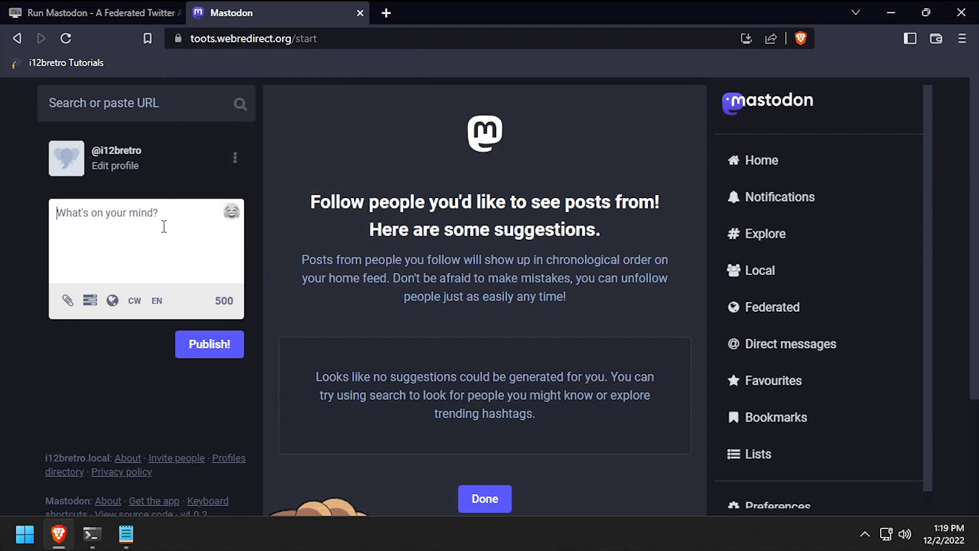
text(Very cool)
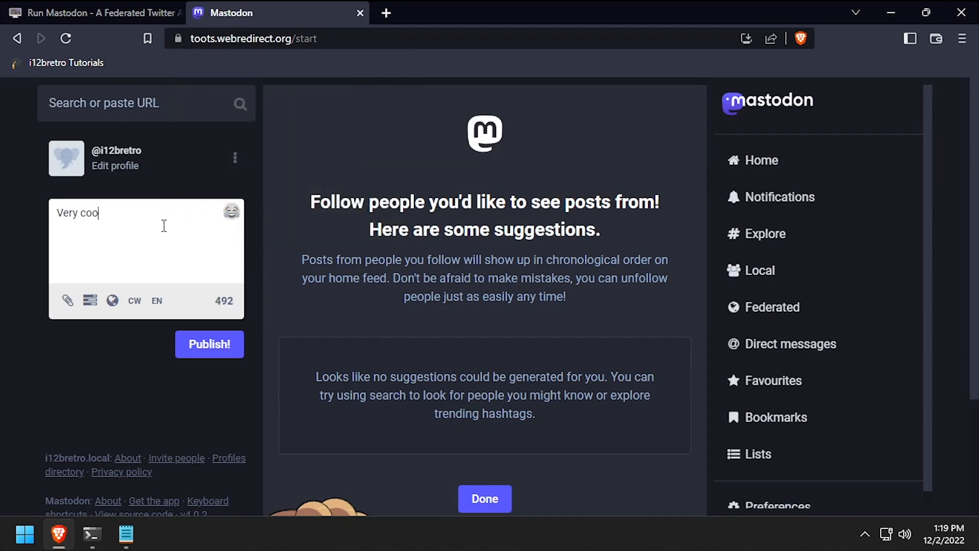
click(209, 344)
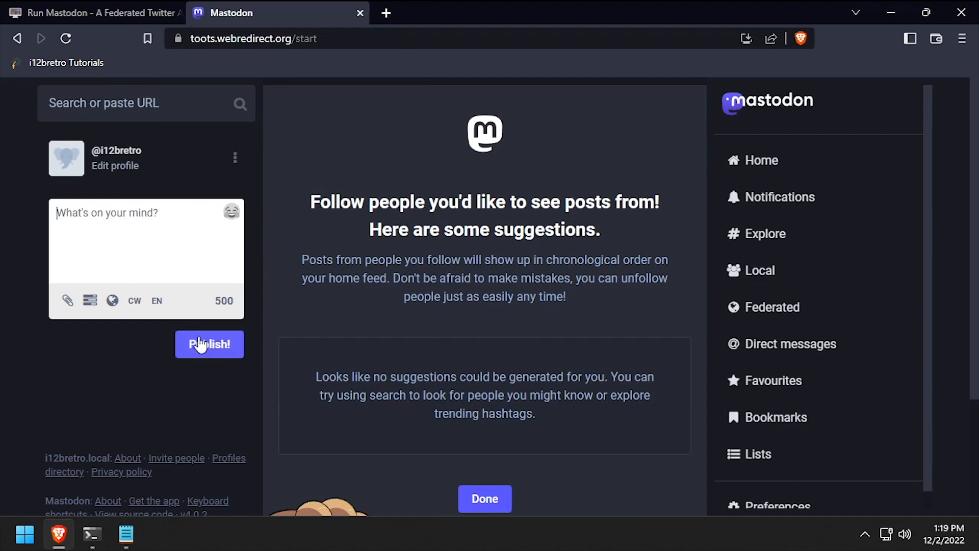